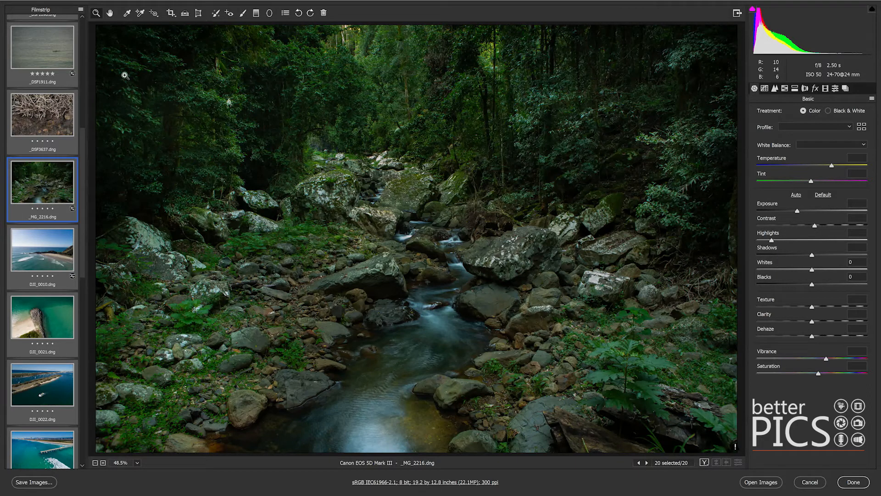
pyautogui.moveTo(34, 482)
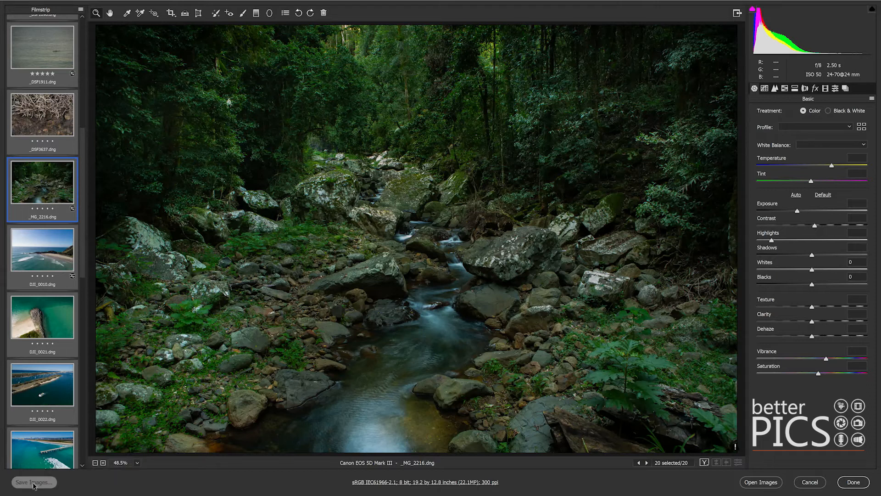
# - Bring up Save Options for the 20 selected raw images via Save Images…
pyautogui.click(33, 482)
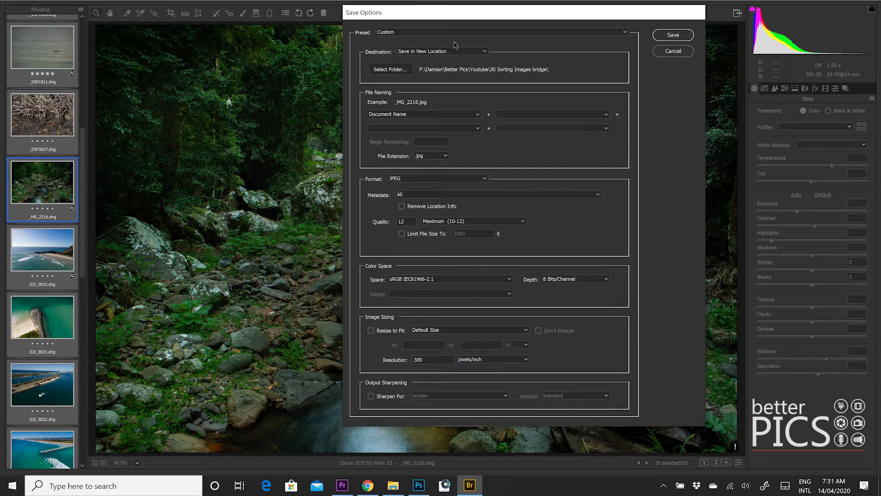
pyautogui.moveTo(669, 25)
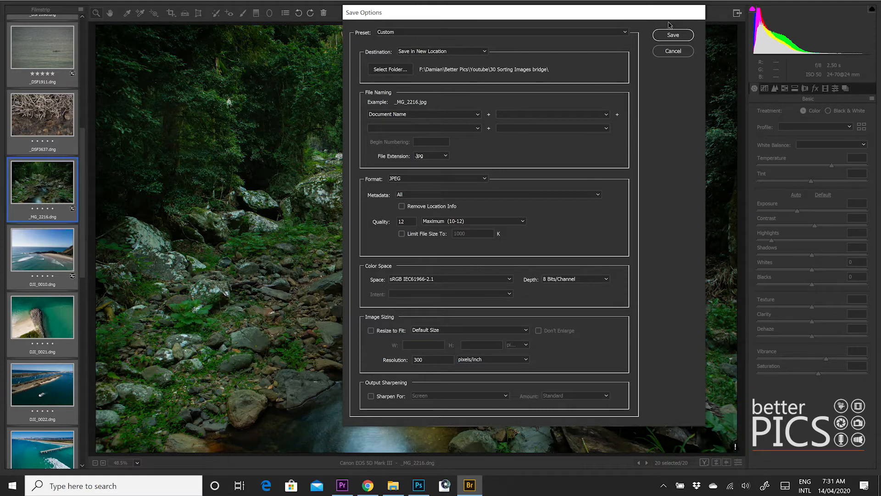
pyautogui.click(502, 32)
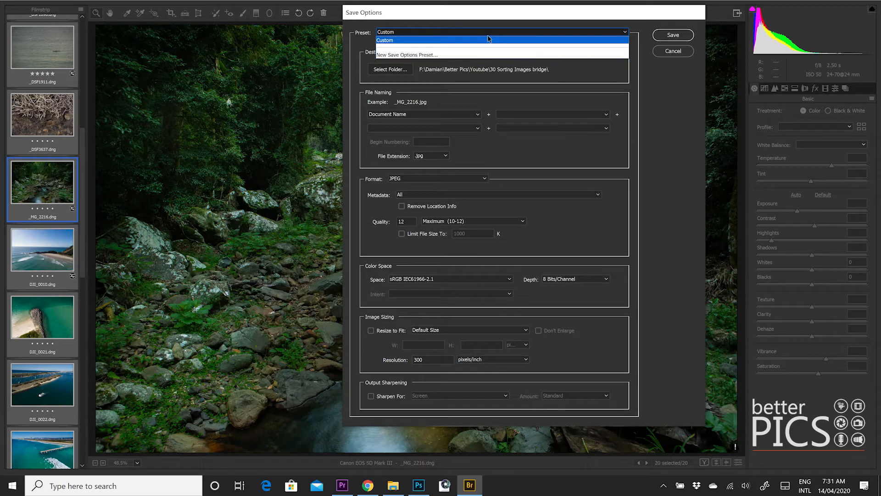
pyautogui.moveTo(484, 45)
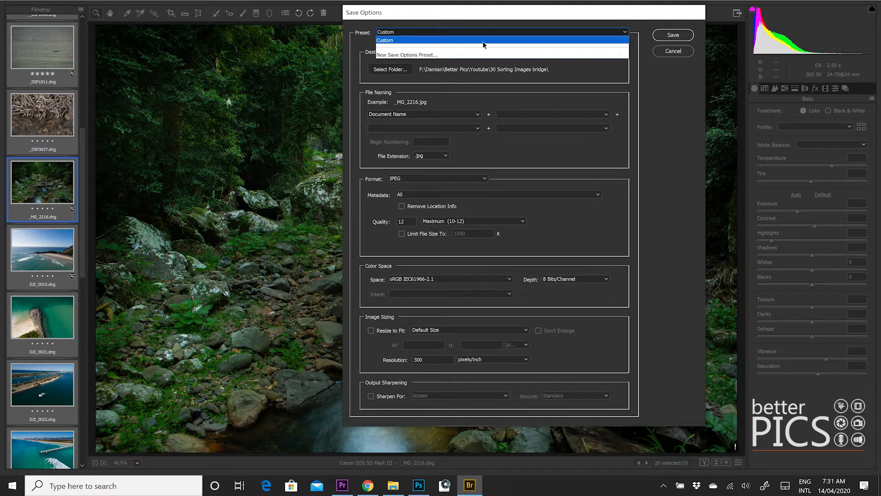
pyautogui.moveTo(466, 54)
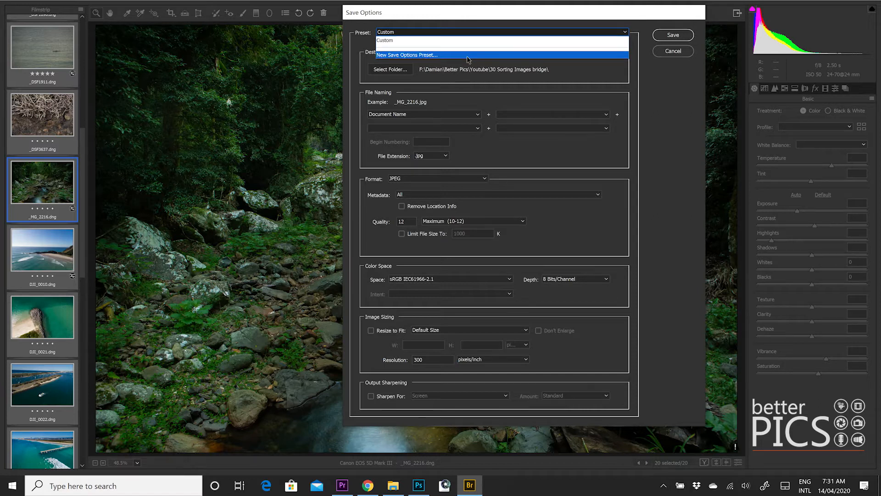
pyautogui.moveTo(475, 142)
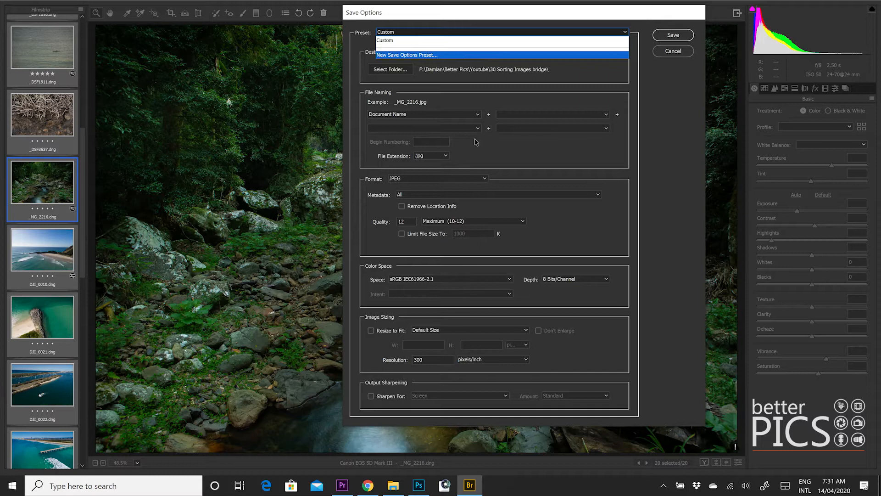
pyautogui.click(405, 54)
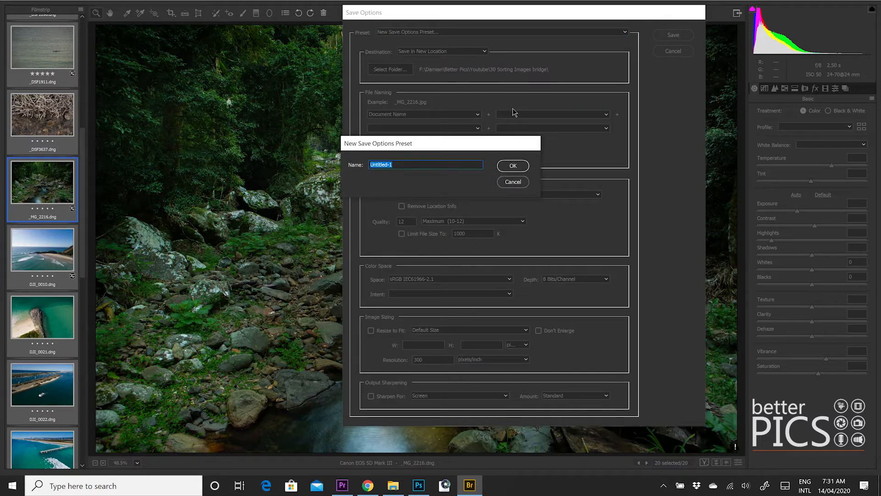
pyautogui.moveTo(384, 157)
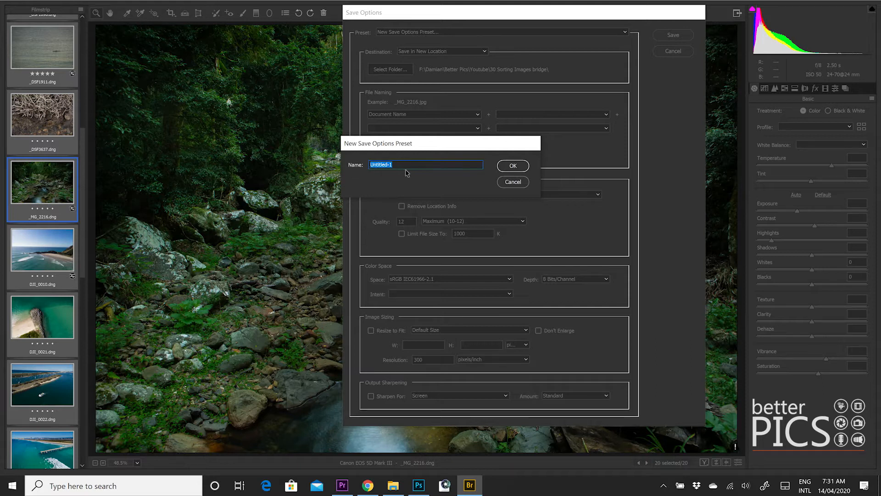
pyautogui.moveTo(509, 188)
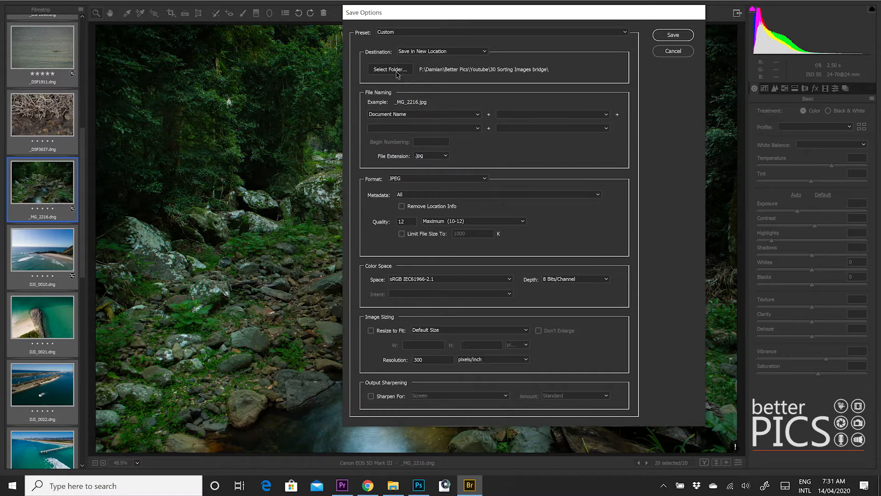
pyautogui.moveTo(473, 55)
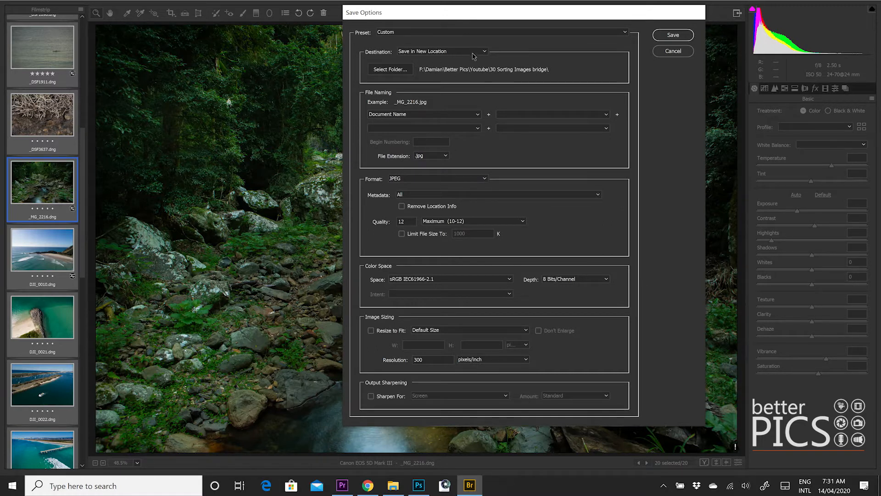
pyautogui.click(442, 51)
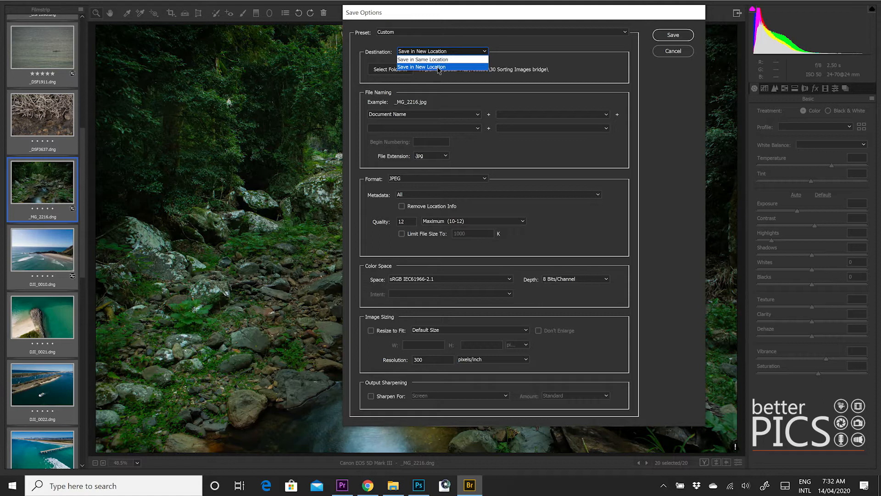
pyautogui.click(442, 67)
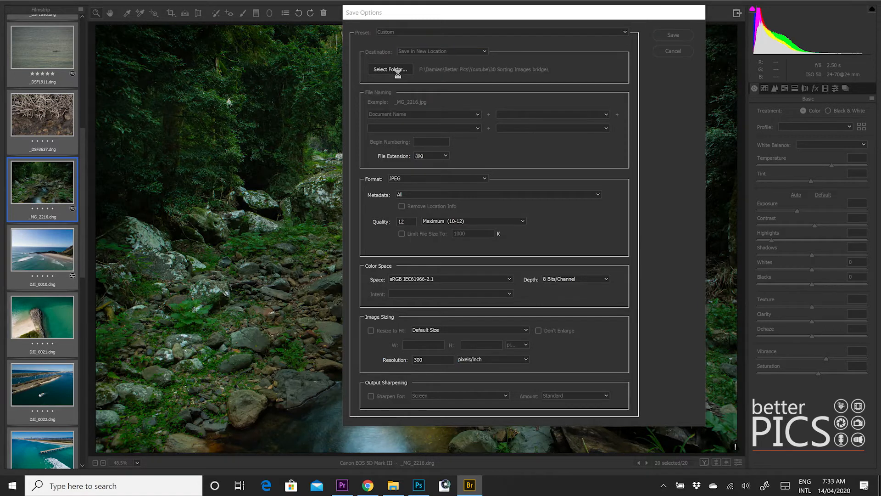
# - Choose Exported Images > Web Resolution as the destination folder for the saved files
pyautogui.click(390, 69)
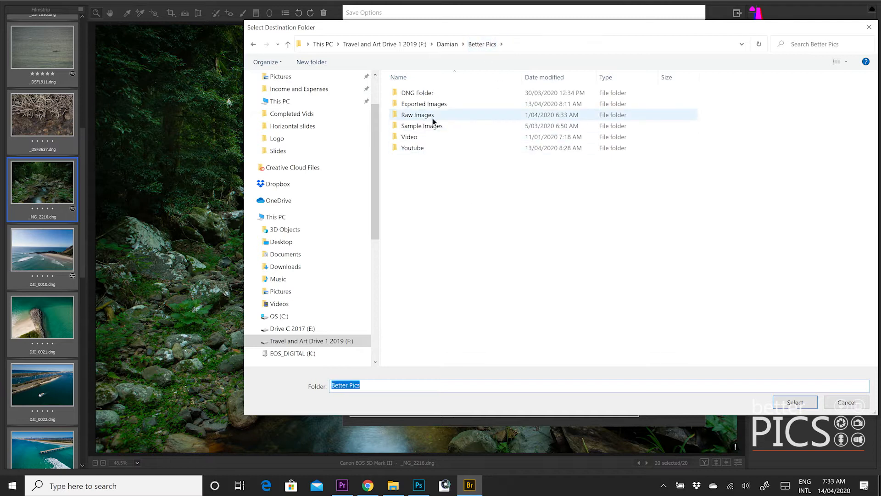
pyautogui.doubleClick(424, 104)
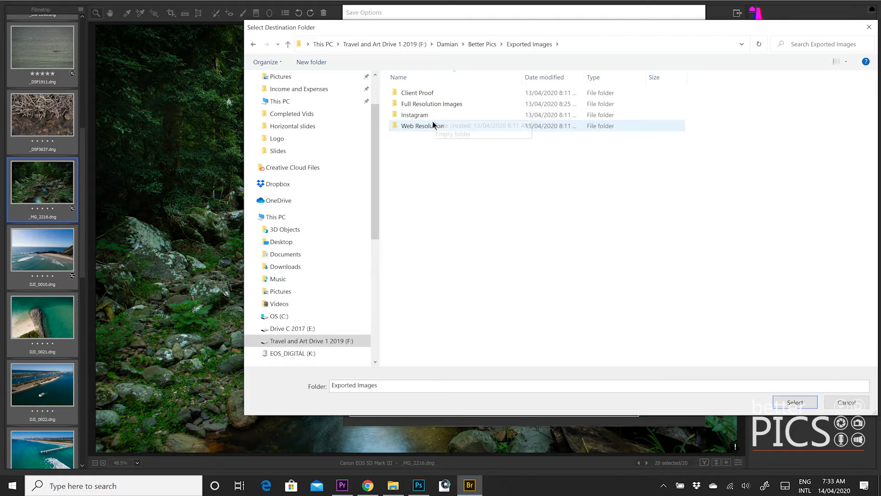
pyautogui.click(423, 126)
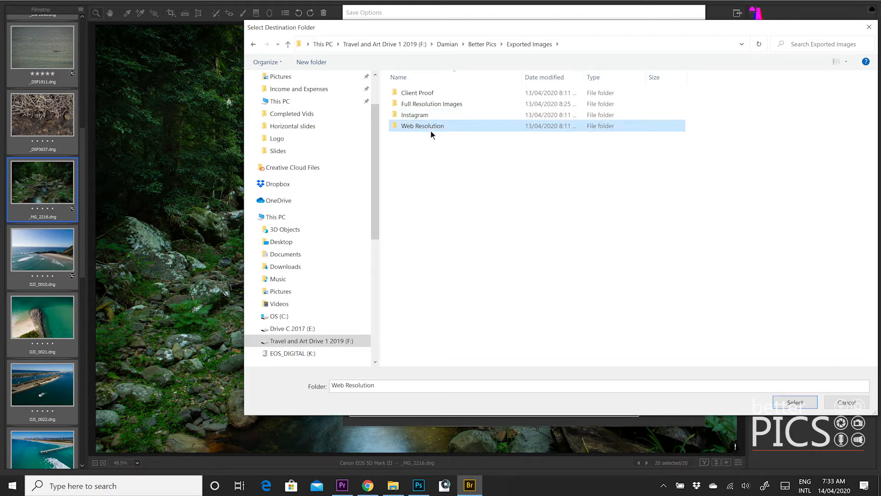
pyautogui.doubleClick(422, 125)
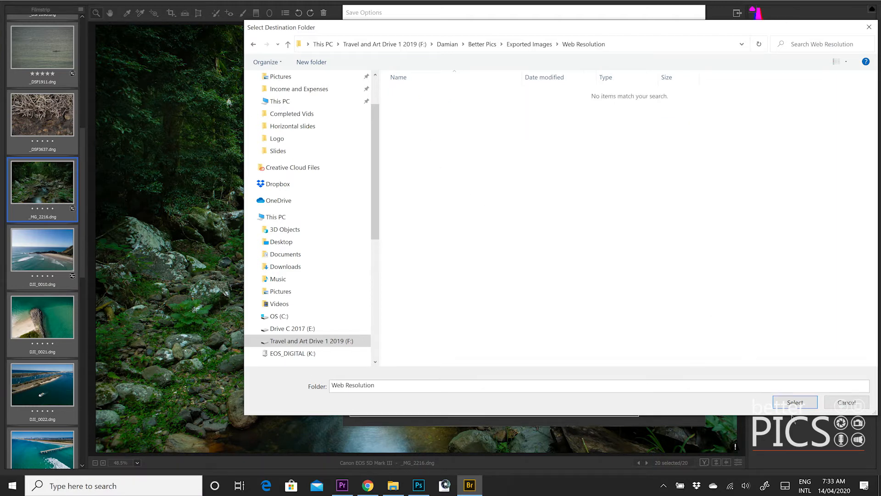
pyautogui.click(794, 402)
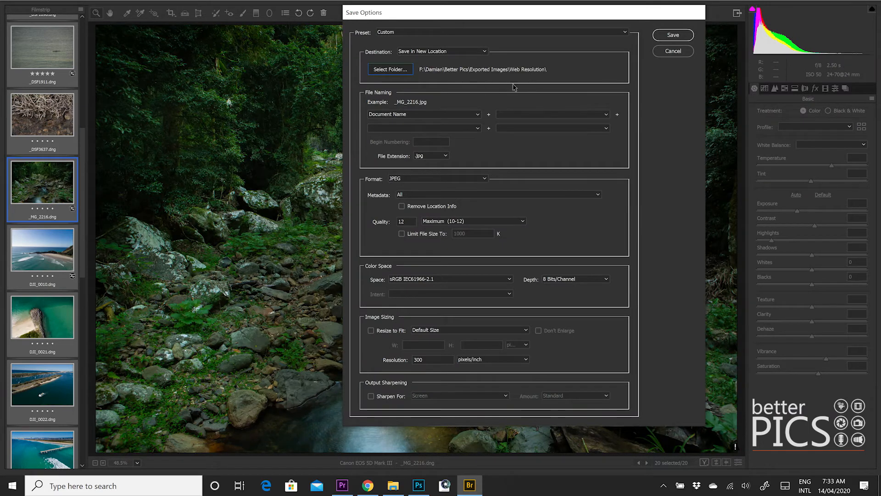
pyautogui.moveTo(437, 89)
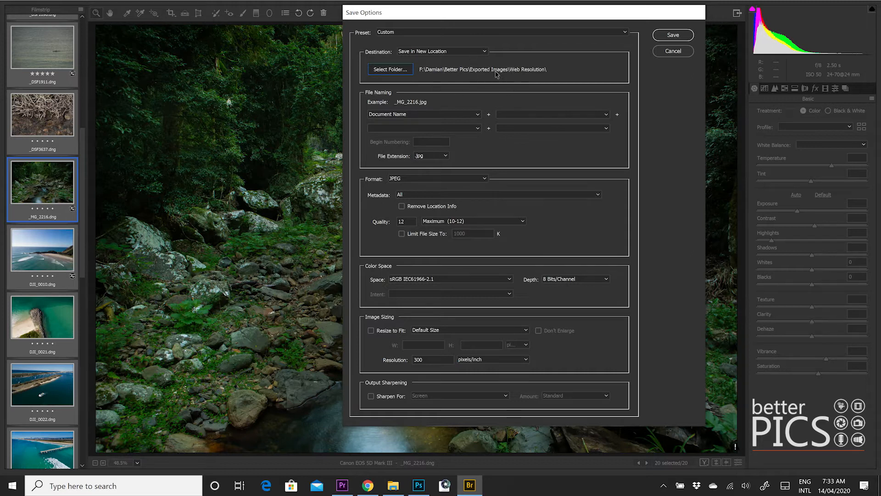
pyautogui.moveTo(559, 73)
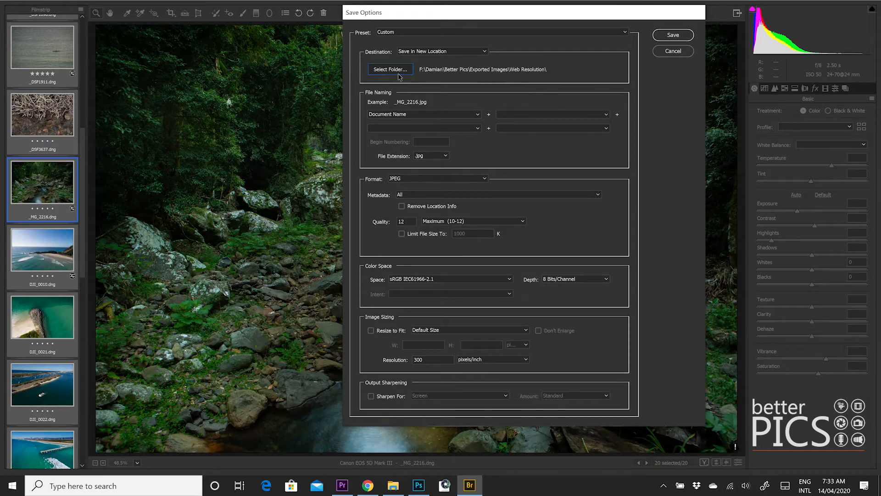
pyautogui.moveTo(500, 90)
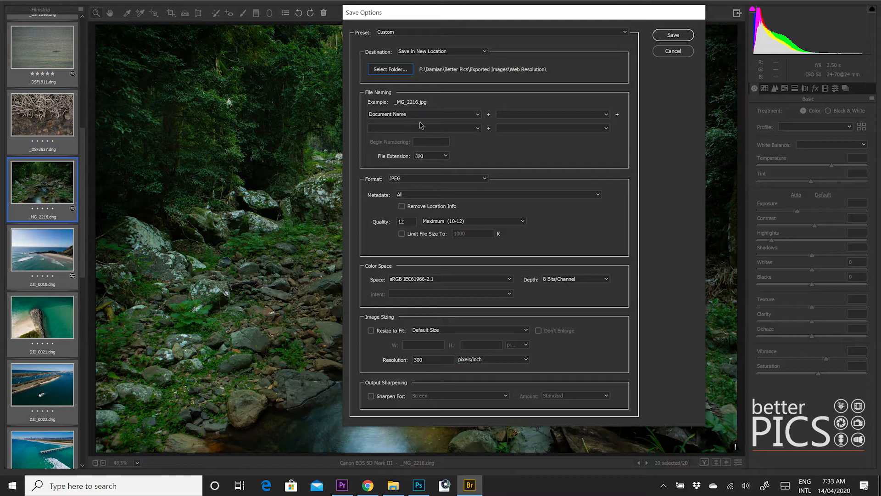
pyautogui.moveTo(409, 146)
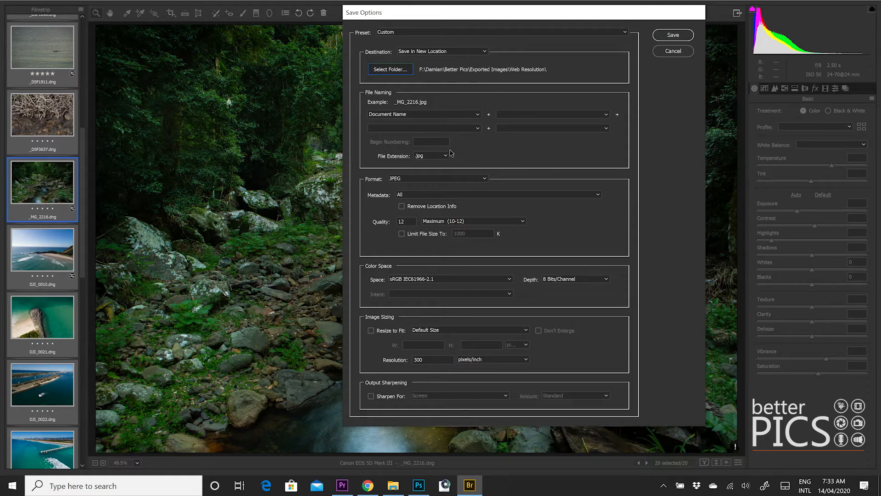
pyautogui.moveTo(466, 146)
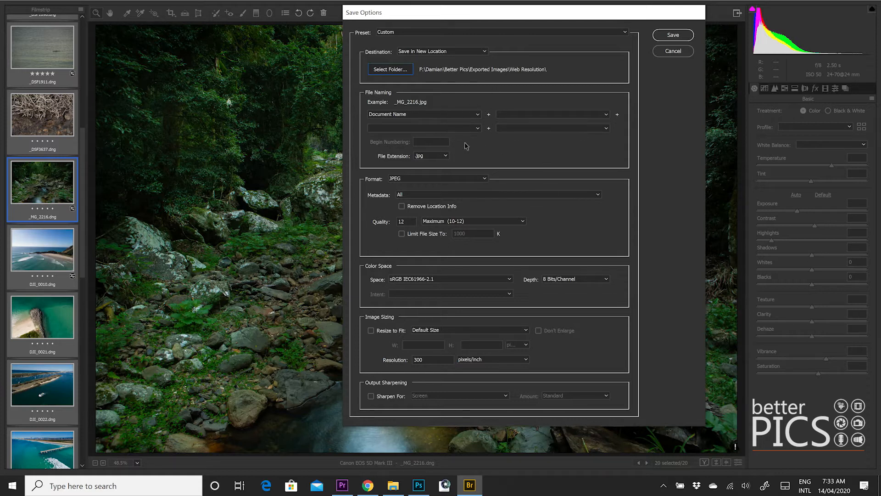
pyautogui.moveTo(510, 162)
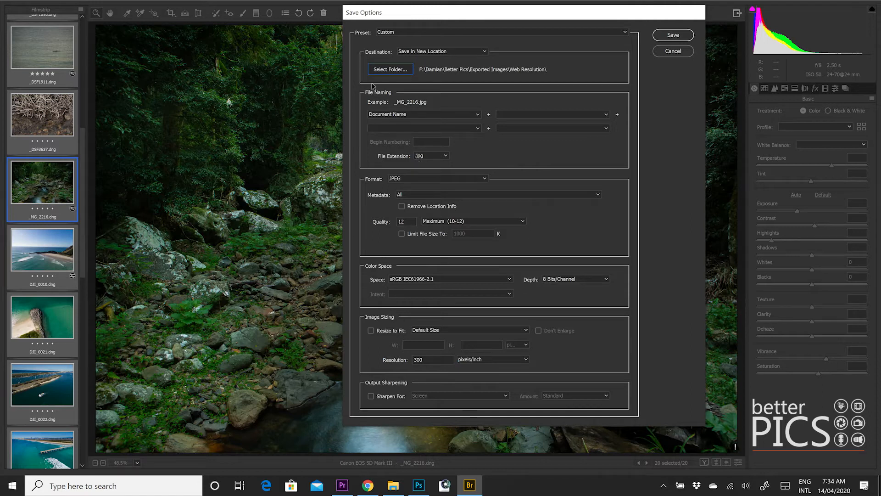
pyautogui.moveTo(450, 164)
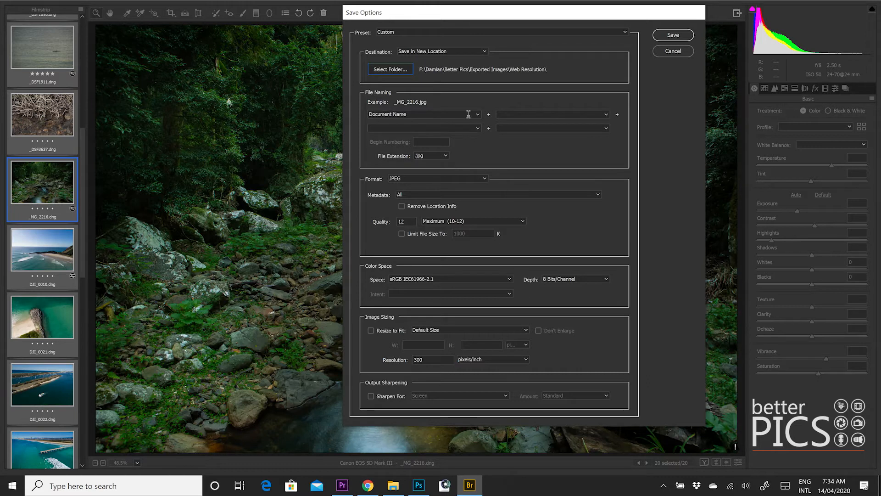
pyautogui.click(477, 114)
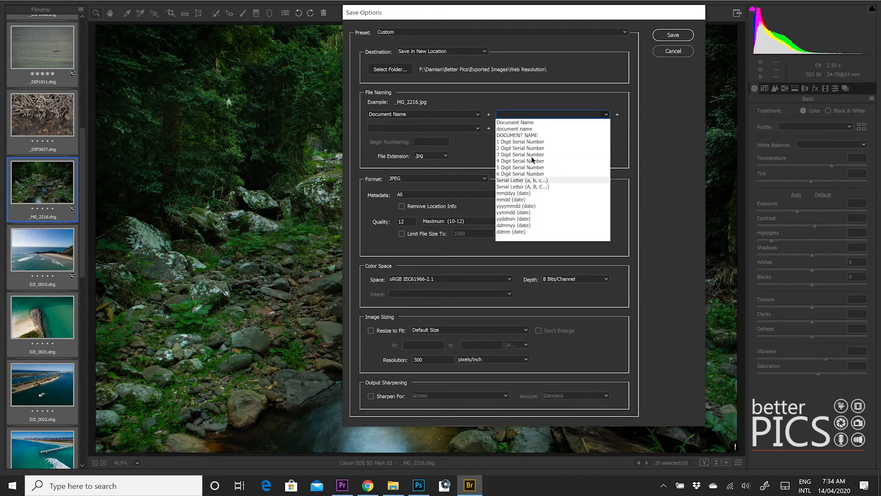
pyautogui.moveTo(535, 141)
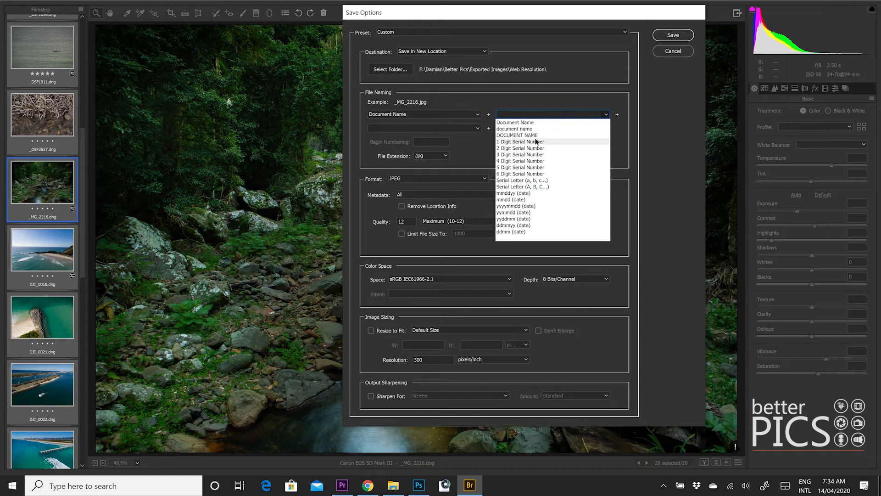
pyautogui.click(460, 177)
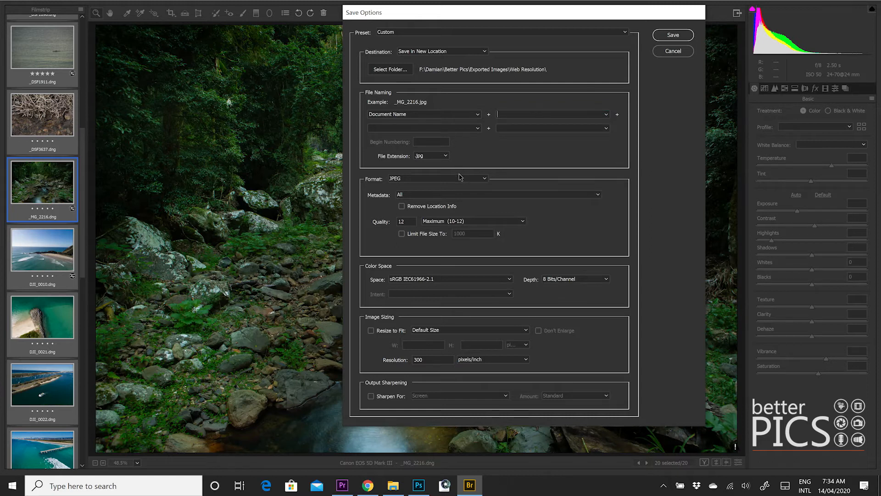
pyautogui.moveTo(461, 174)
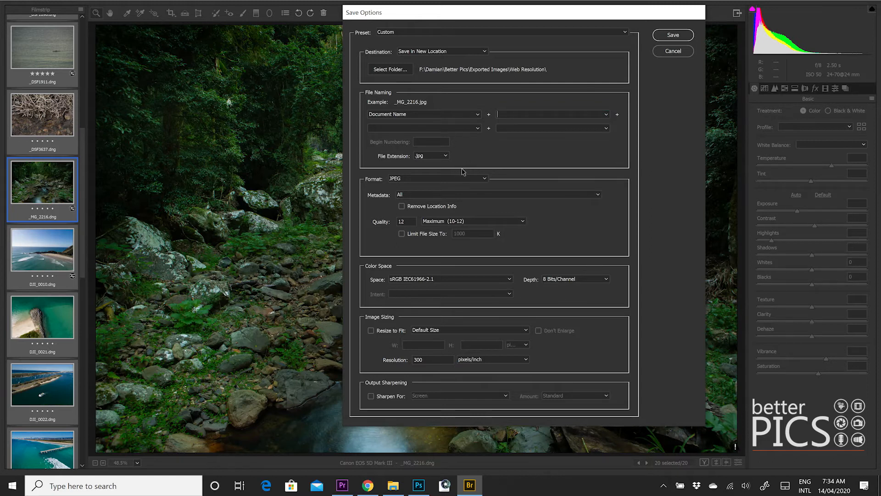
pyautogui.moveTo(493, 151)
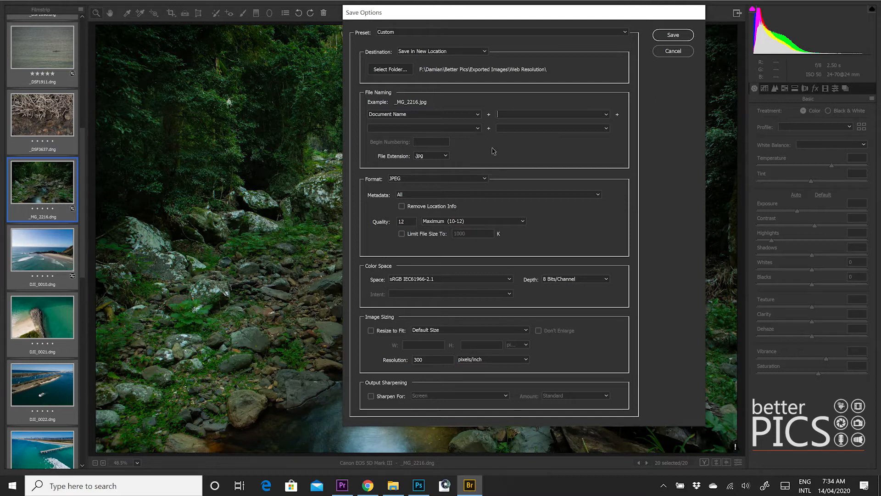
pyautogui.moveTo(492, 169)
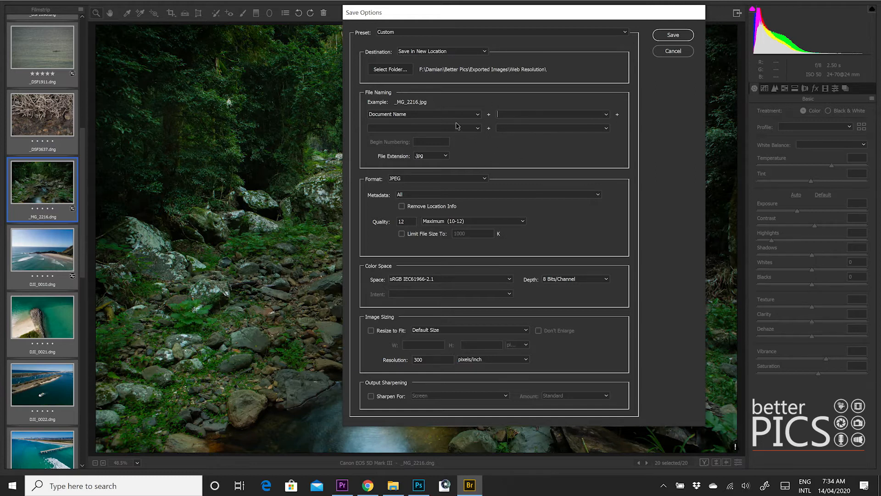
pyautogui.moveTo(458, 189)
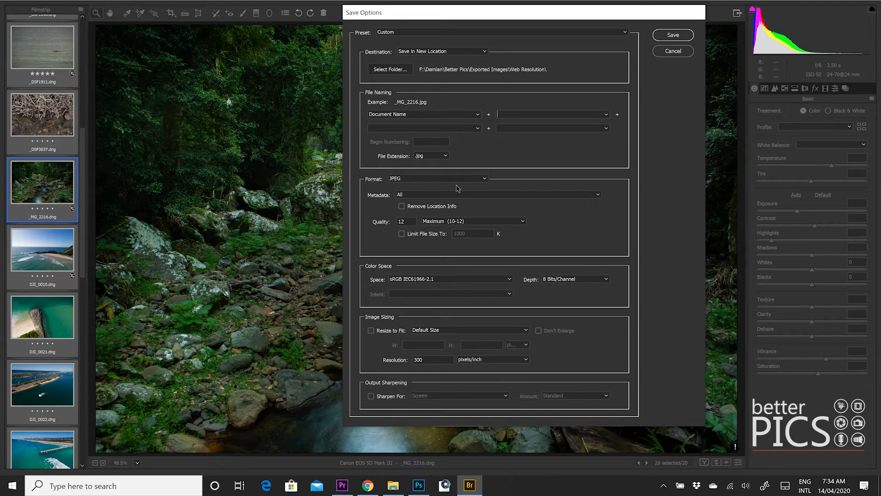
pyautogui.click(437, 179)
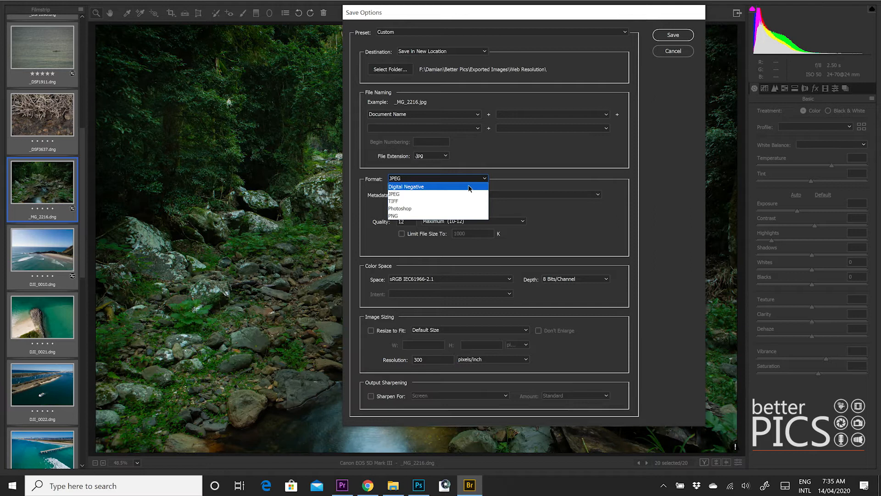
pyautogui.moveTo(399, 209)
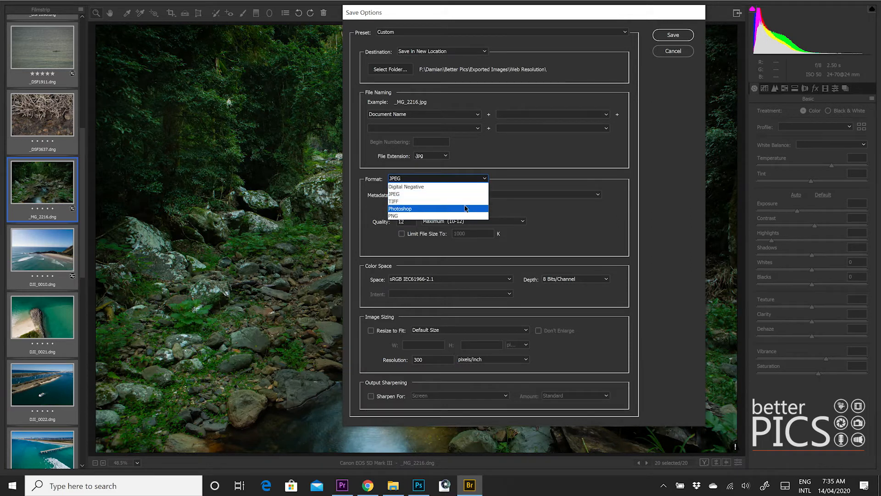
pyautogui.moveTo(393, 216)
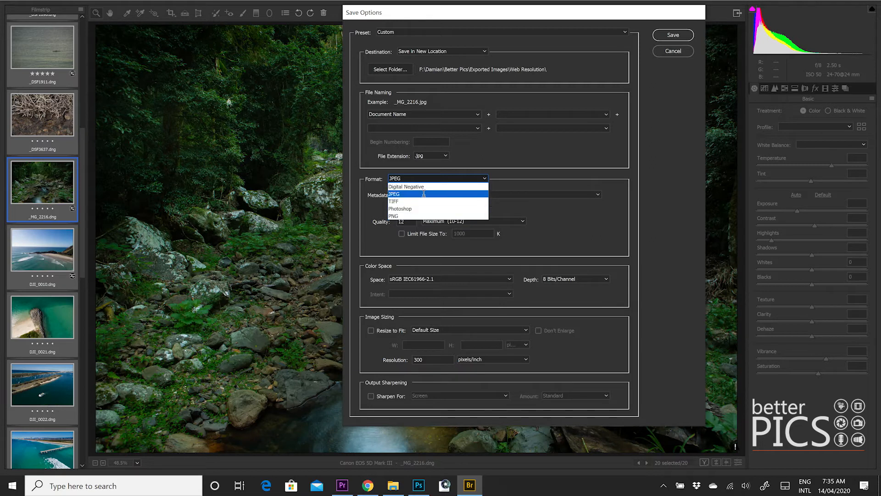
pyautogui.moveTo(393, 201)
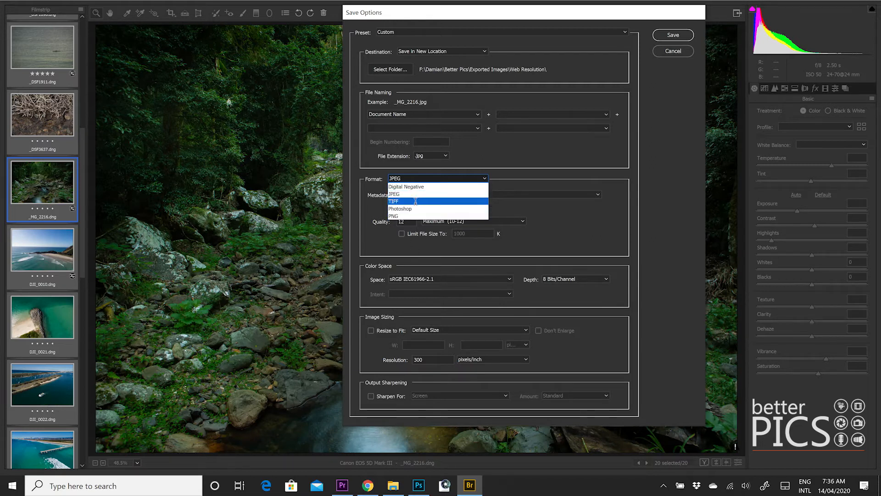
pyautogui.moveTo(394, 216)
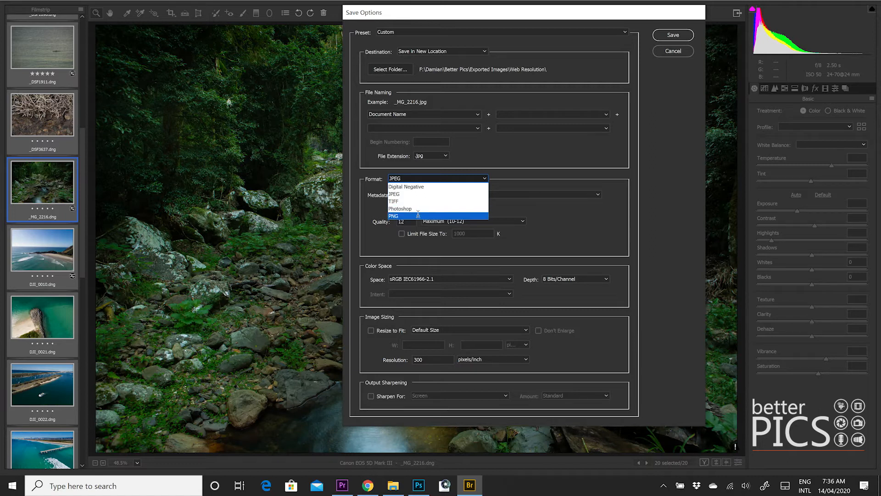
pyautogui.click(394, 194)
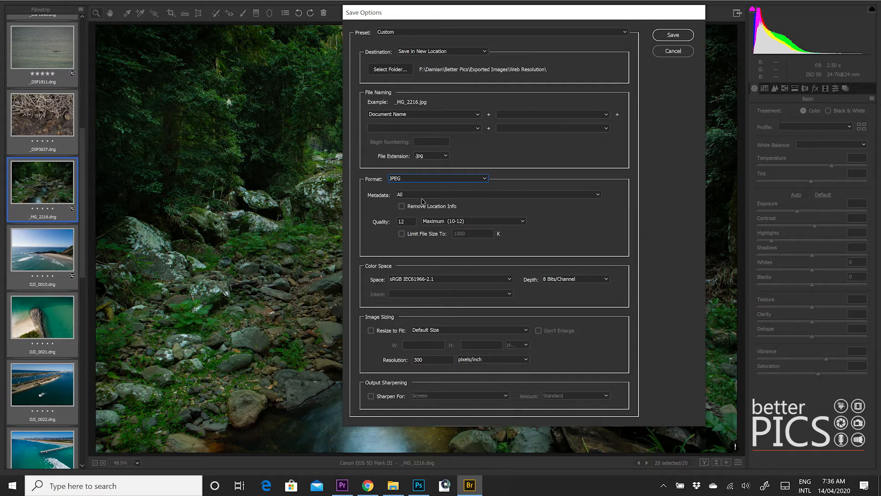
pyautogui.click(437, 178)
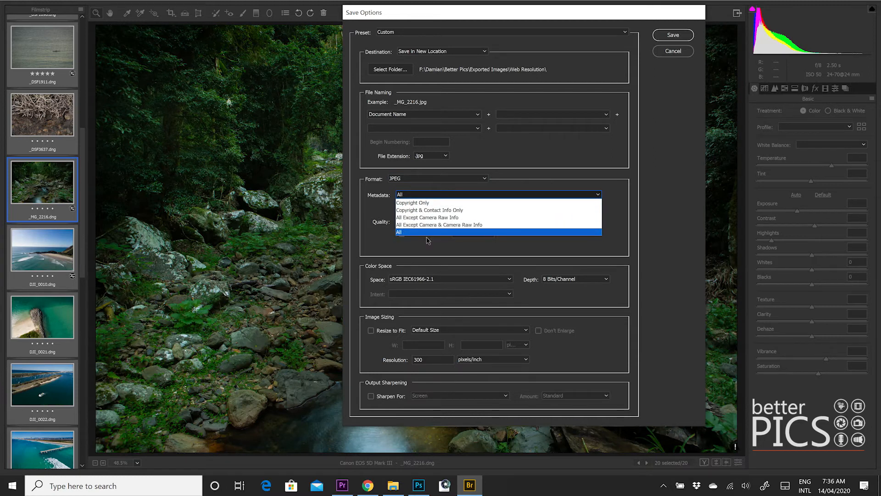
pyautogui.click(399, 233)
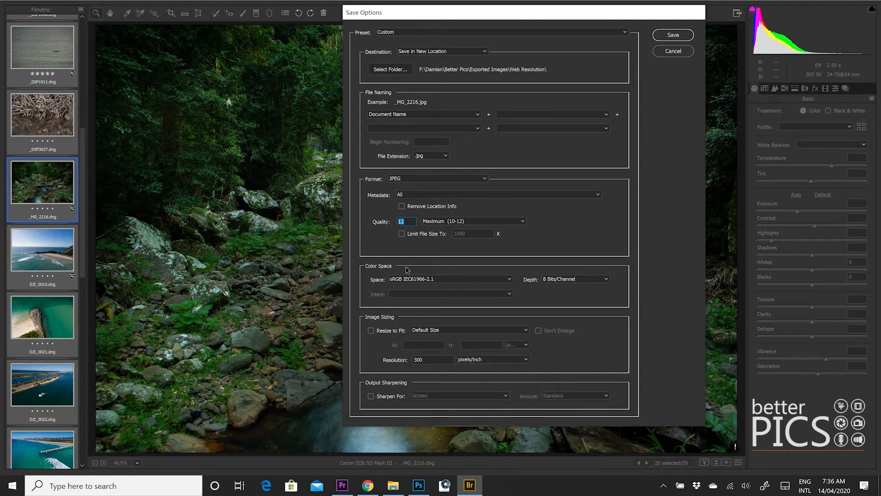
pyautogui.click(473, 221)
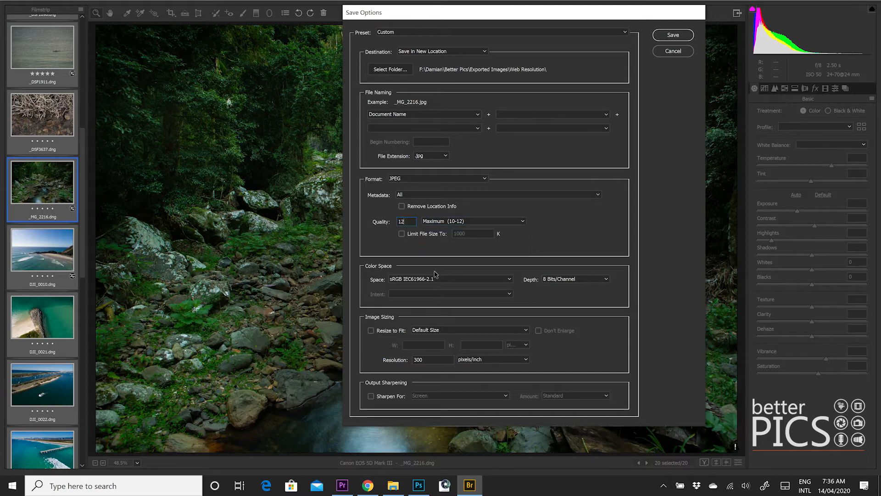
pyautogui.click(402, 233)
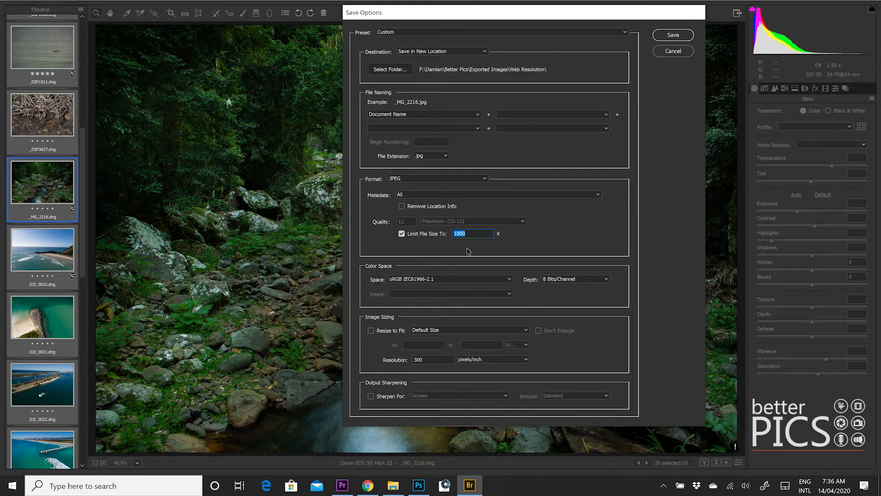
pyautogui.moveTo(432, 193)
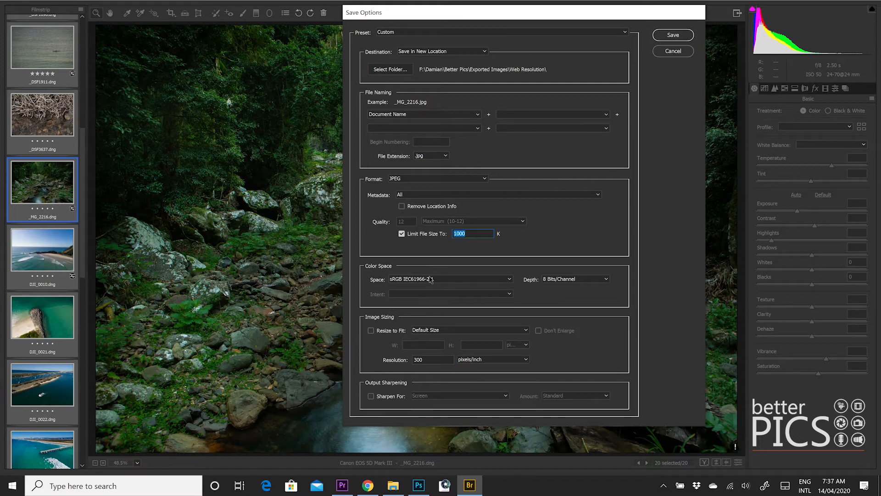
pyautogui.click(401, 233)
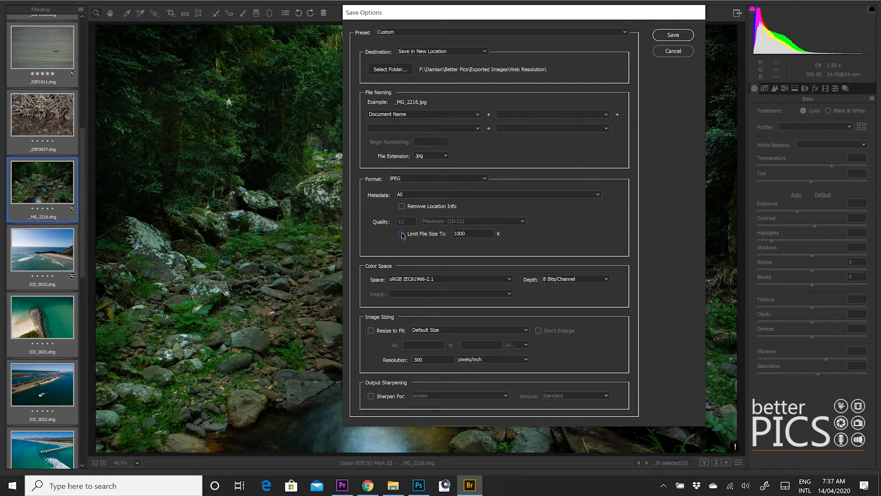
pyautogui.click(401, 233)
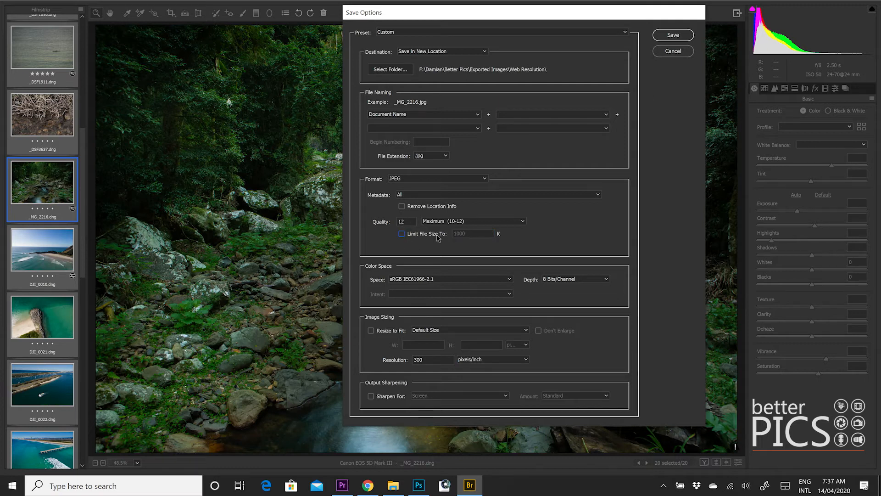
pyautogui.moveTo(517, 258)
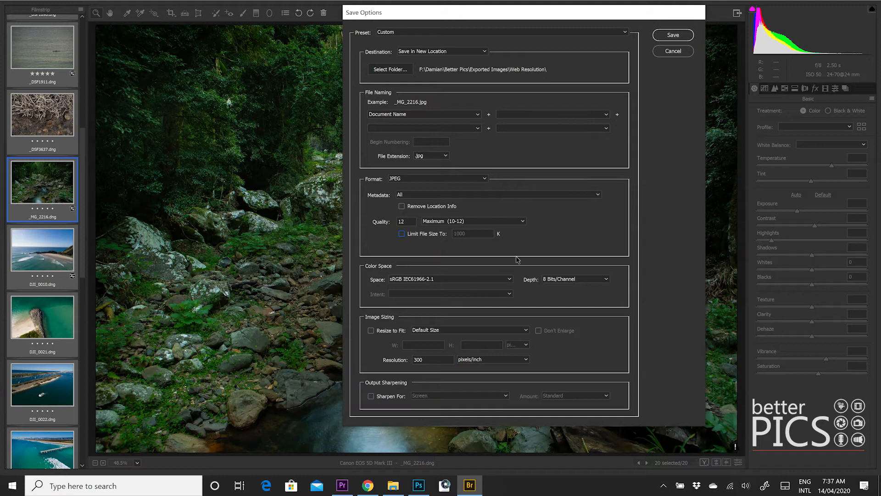
# - Set the output colour space to sRGB IEC61966-2.1 at 8 Bits/Channel
pyautogui.click(509, 279)
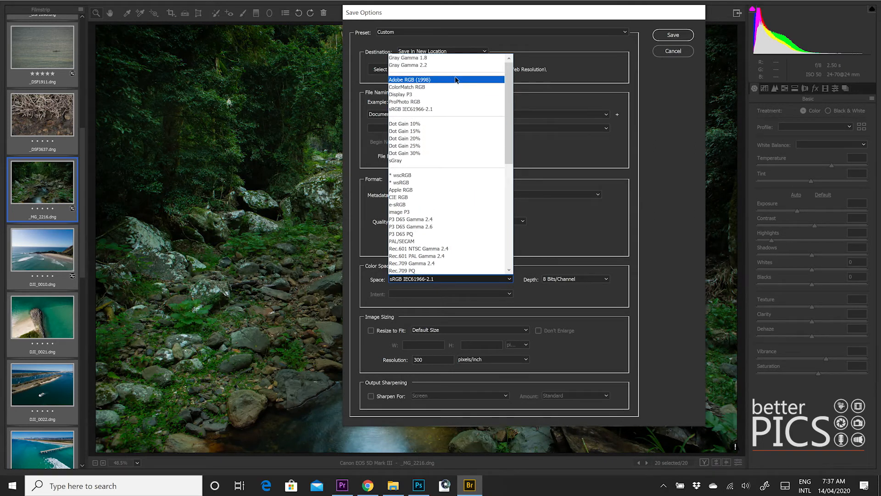
pyautogui.moveTo(457, 85)
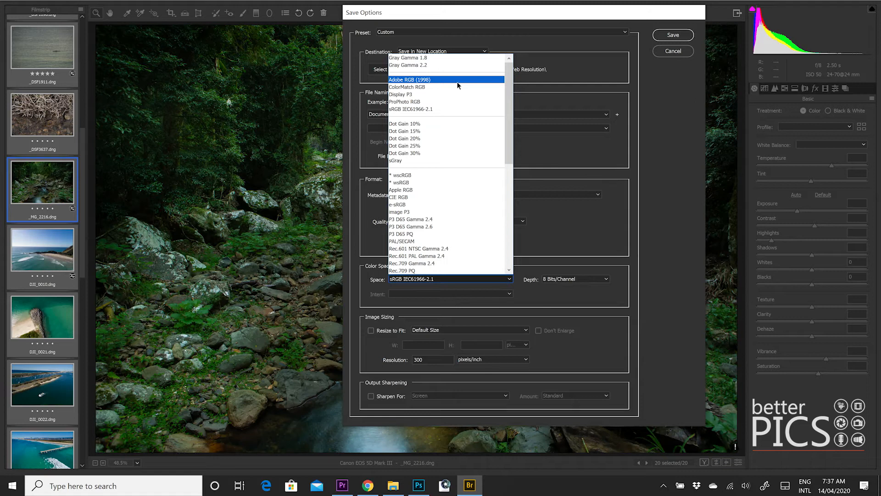
pyautogui.moveTo(462, 84)
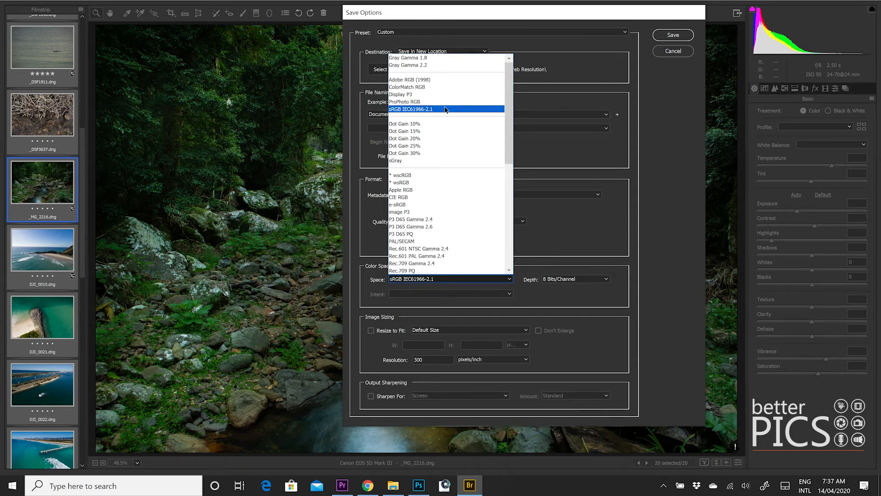
pyautogui.click(410, 109)
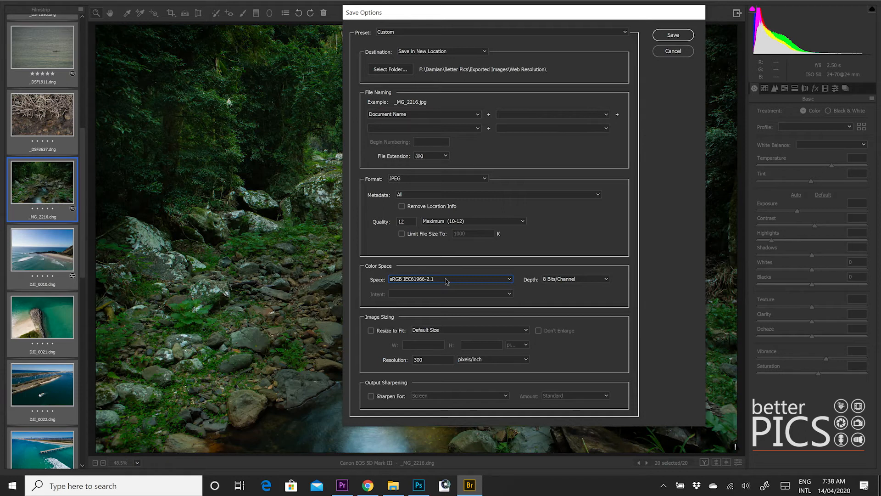
pyautogui.moveTo(468, 285)
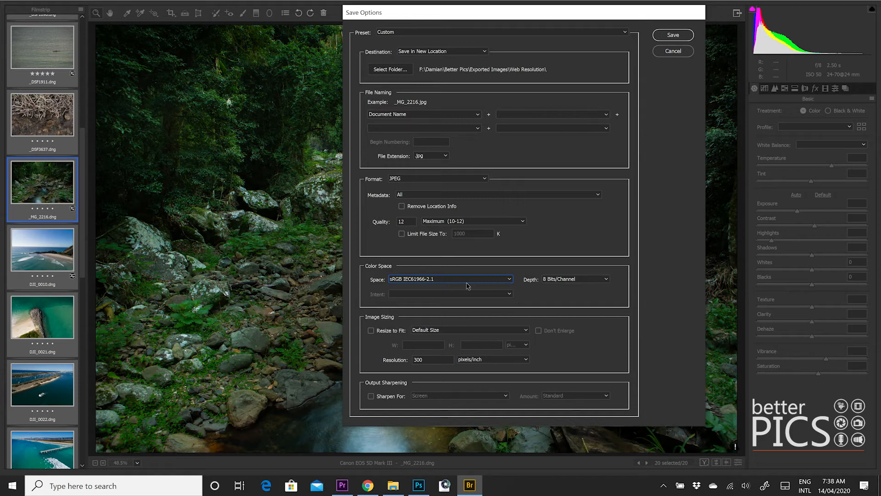
pyautogui.moveTo(465, 295)
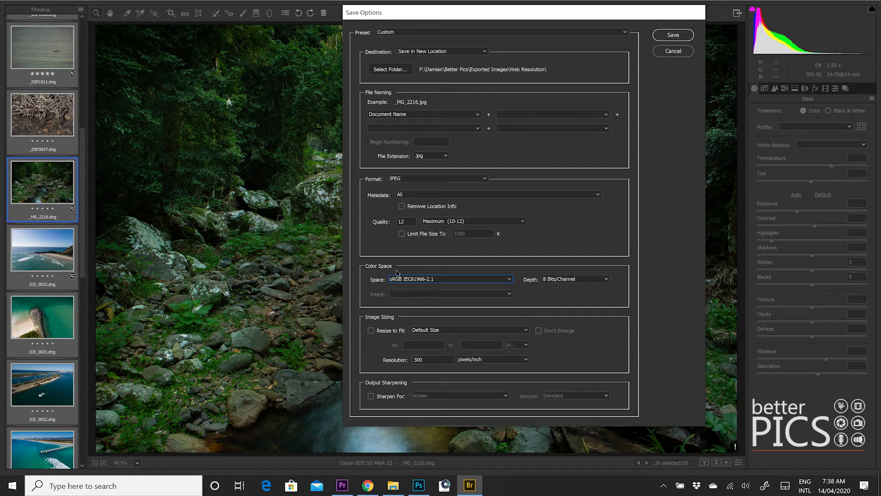
pyautogui.moveTo(409, 289)
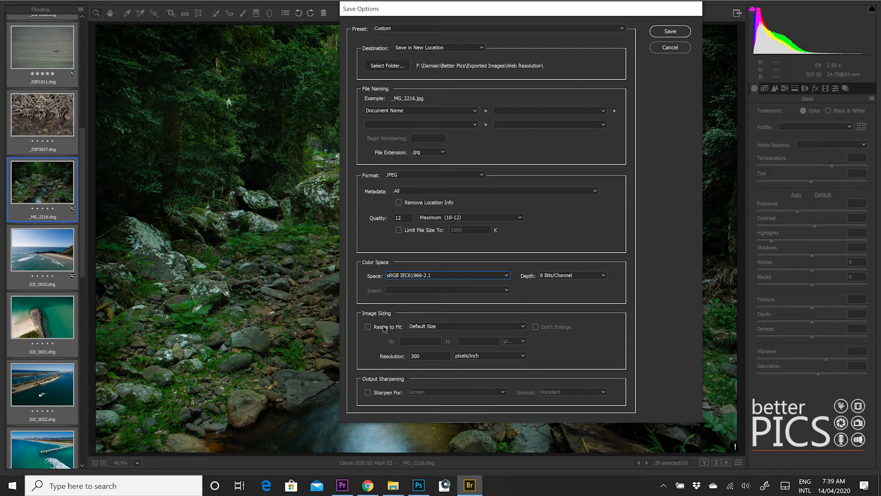
pyautogui.moveTo(411, 337)
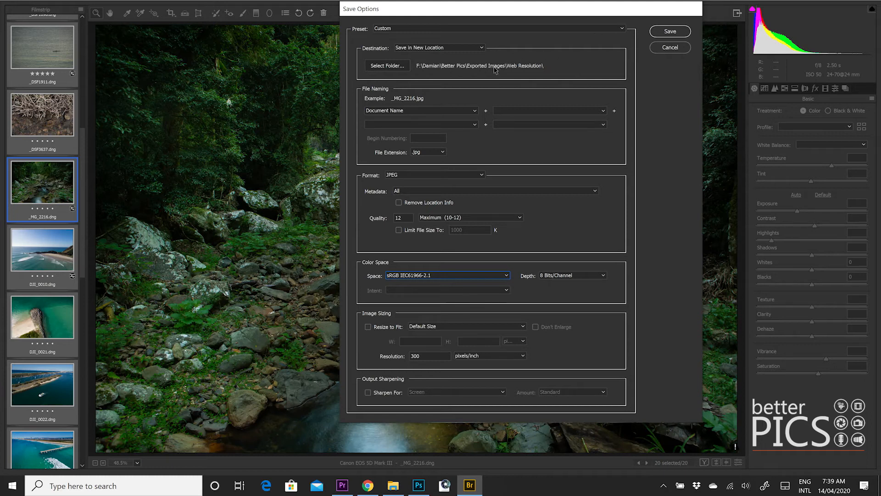
# - Enable Resize to Fit with Long Side fitting and a 1000-pixel value
pyautogui.click(368, 326)
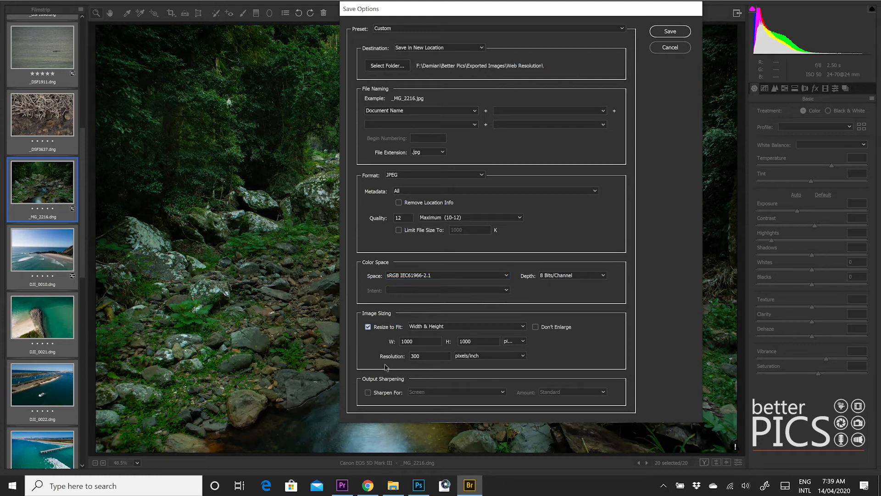
pyautogui.click(430, 355)
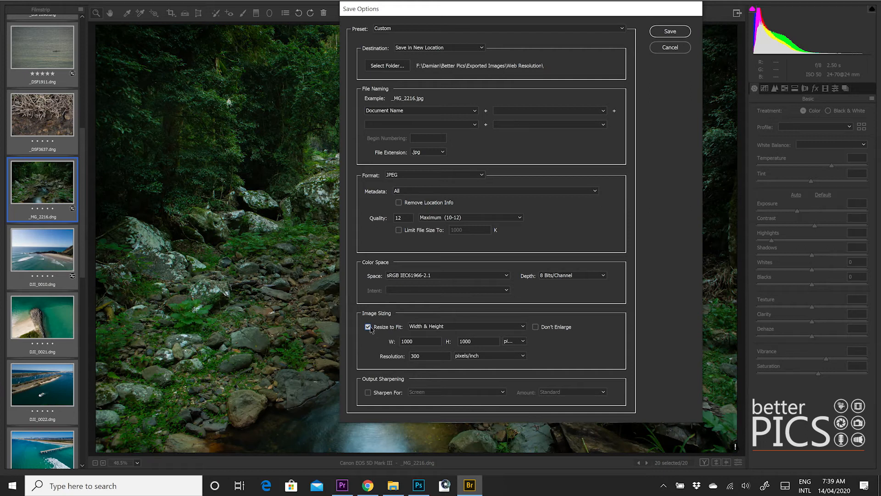
pyautogui.click(466, 326)
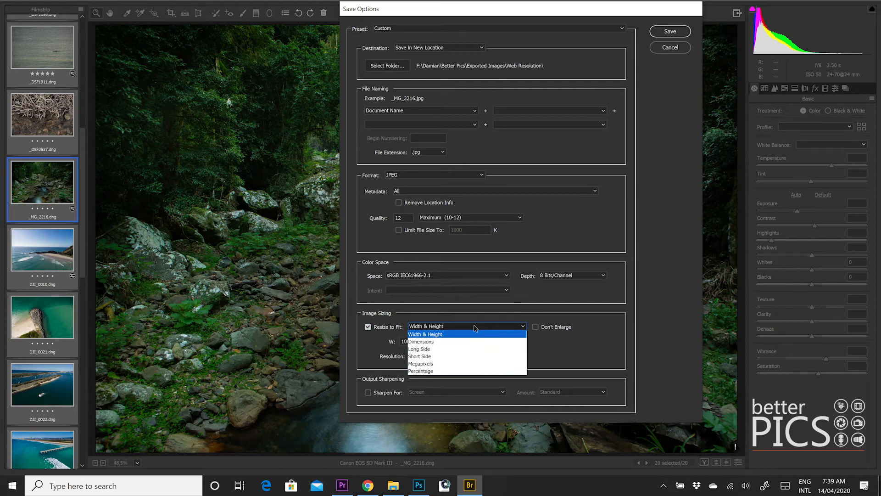
pyautogui.moveTo(467, 342)
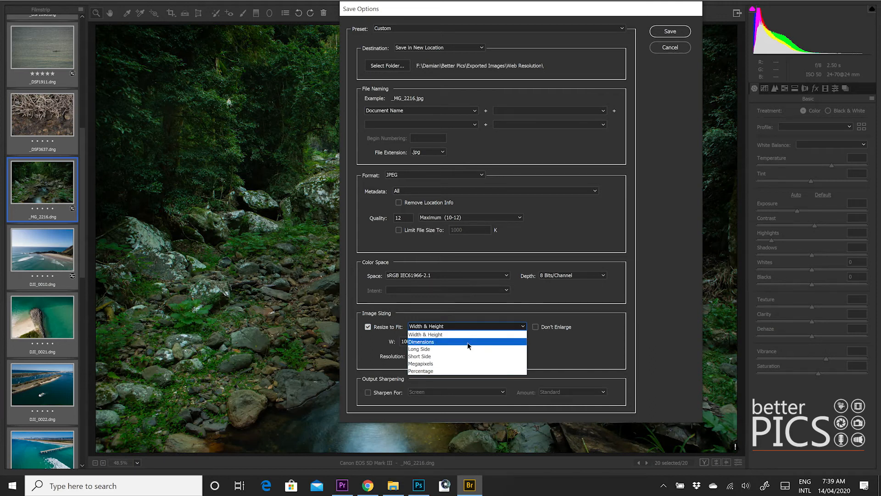
pyautogui.moveTo(468, 349)
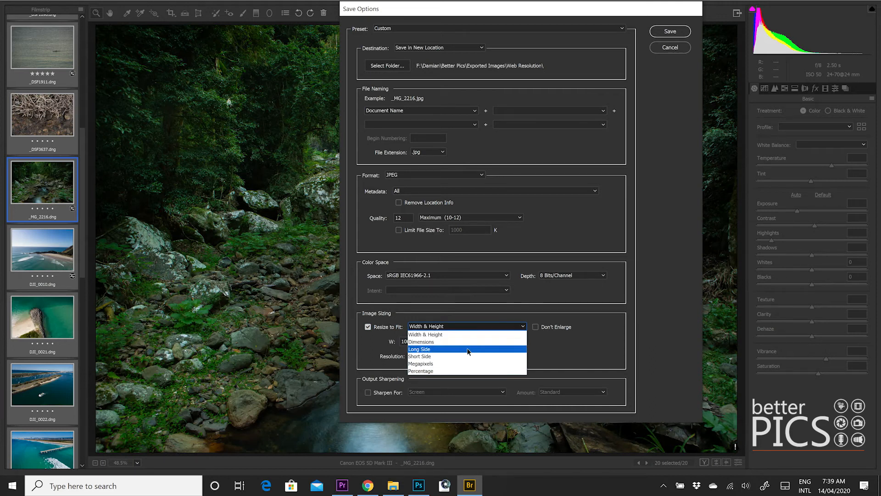
pyautogui.moveTo(470, 371)
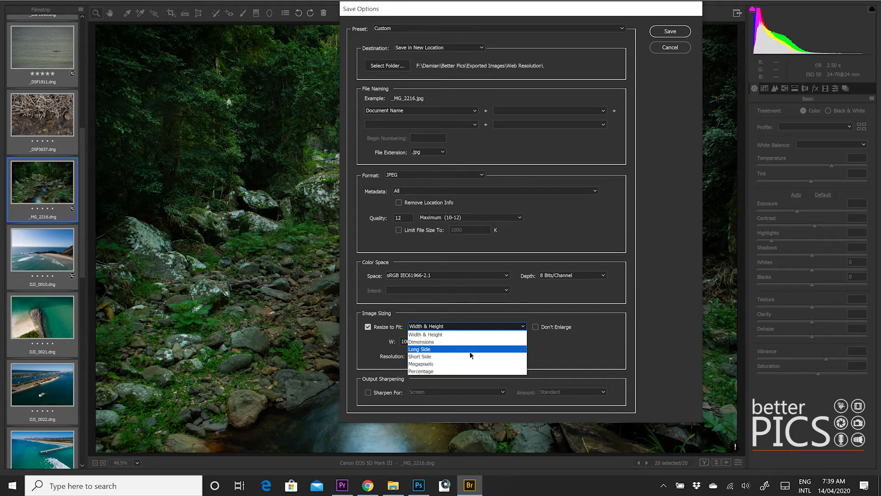
pyautogui.click(420, 348)
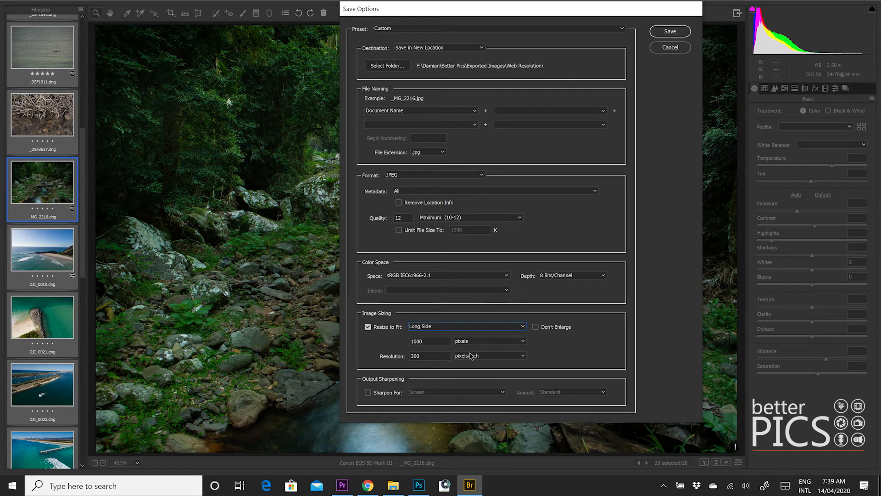
pyautogui.click(429, 355)
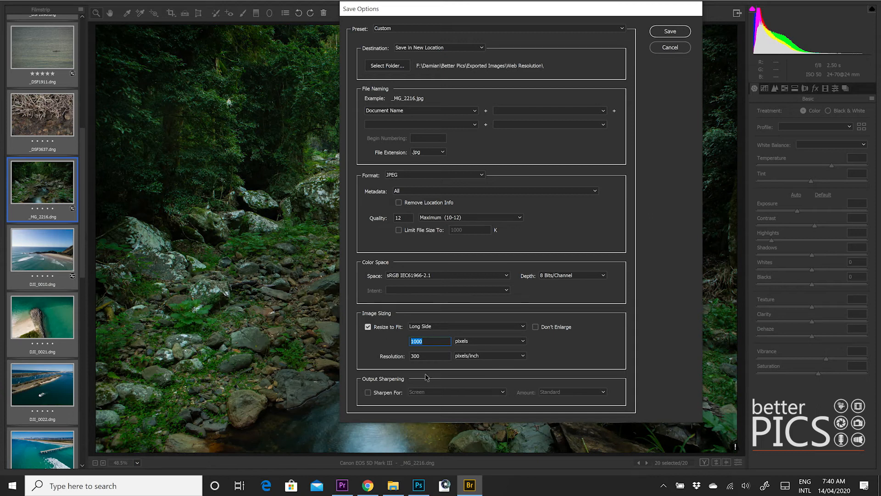
pyautogui.moveTo(442, 418)
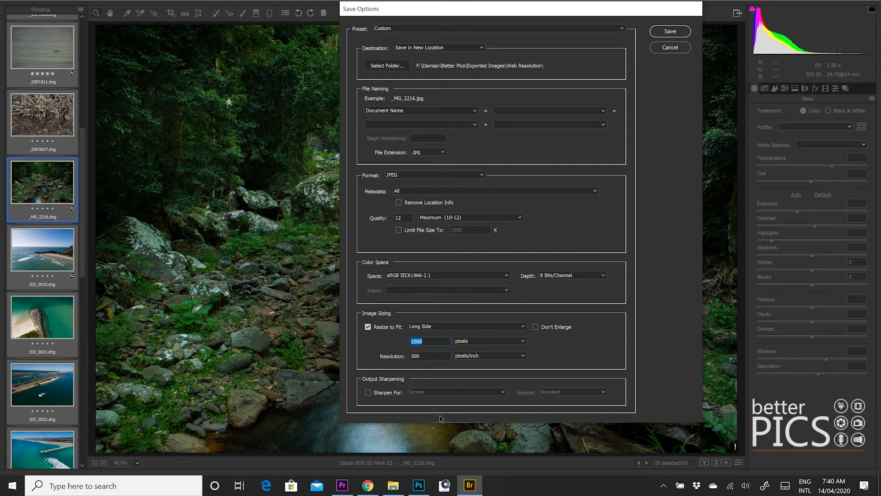
pyautogui.click(430, 355)
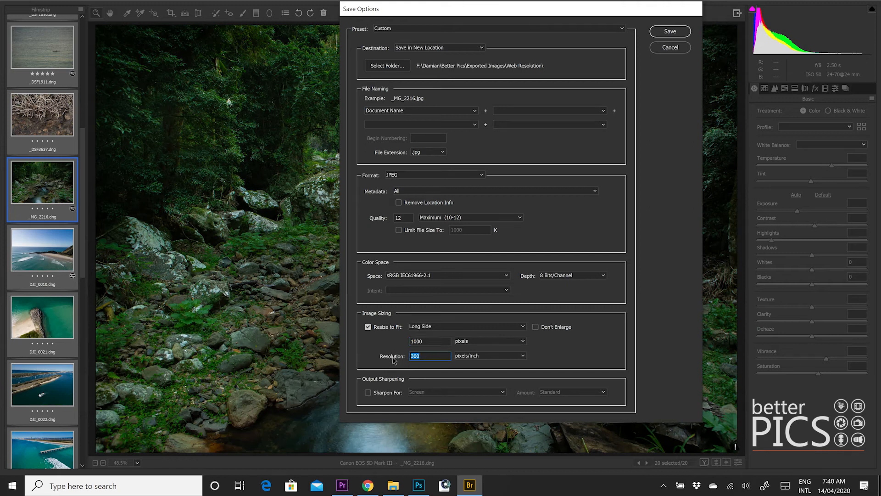
pyautogui.moveTo(422, 380)
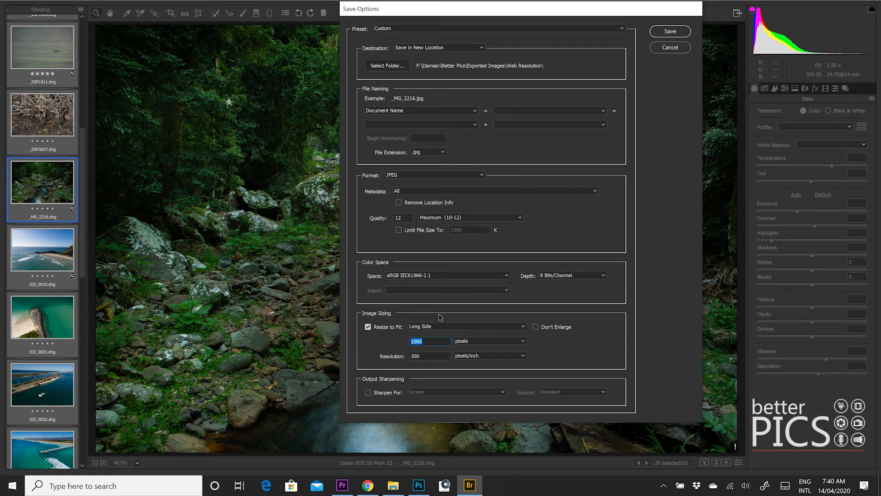
pyautogui.moveTo(371, 437)
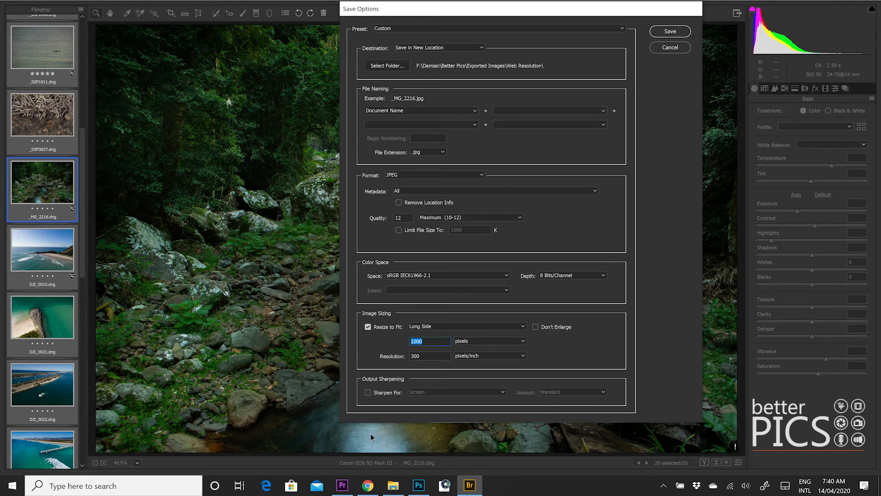
pyautogui.click(368, 392)
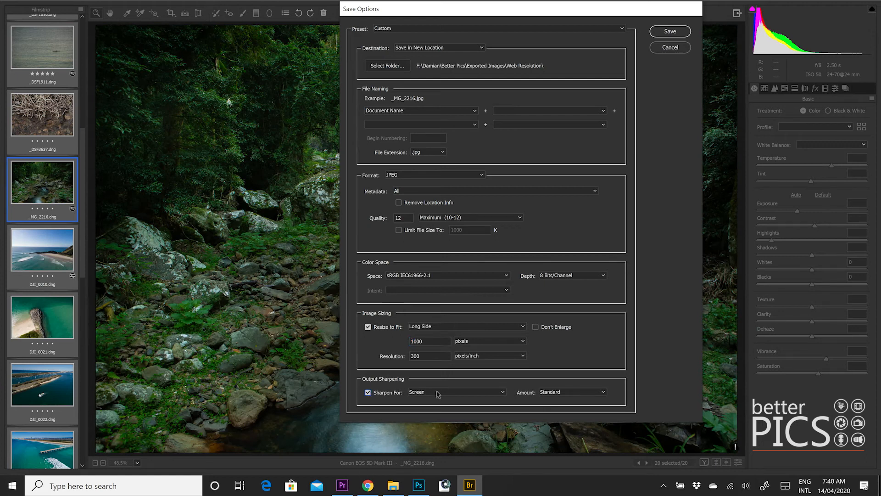
pyautogui.click(455, 392)
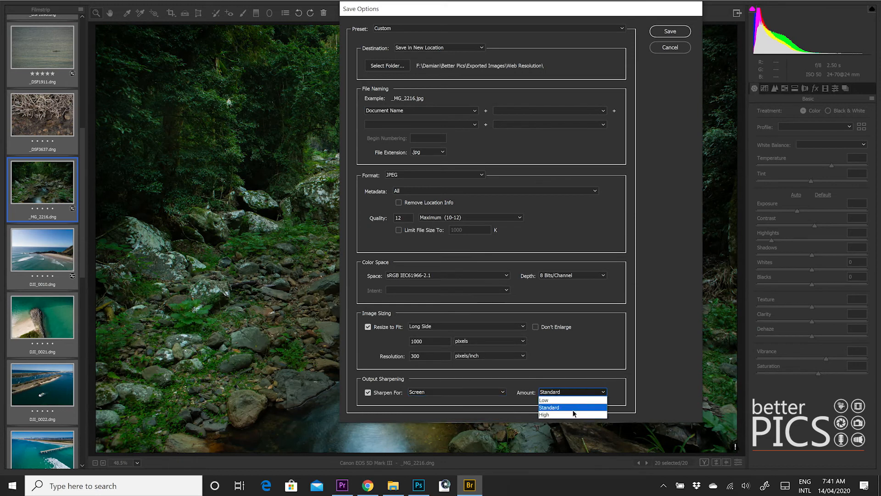
pyautogui.click(548, 407)
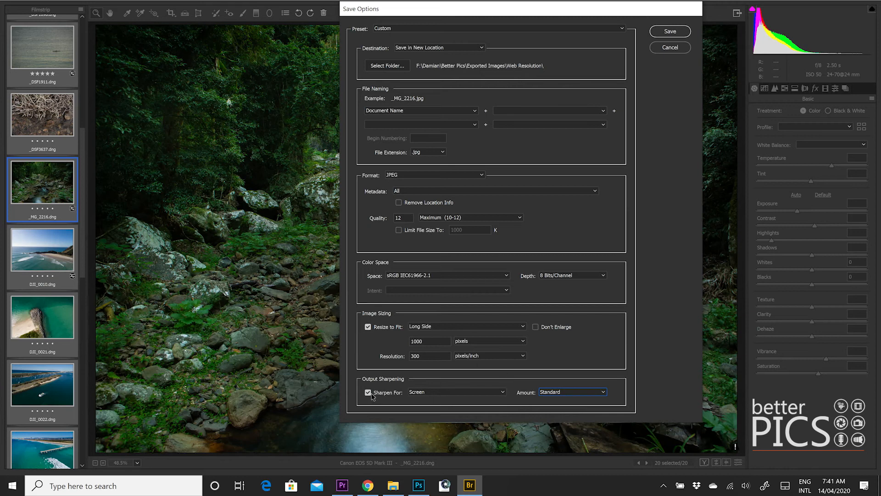
pyautogui.click(368, 392)
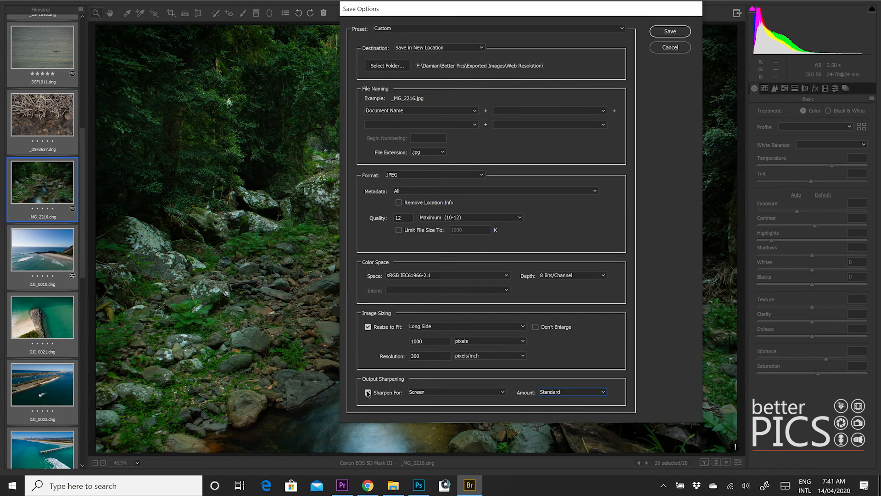
pyautogui.click(368, 392)
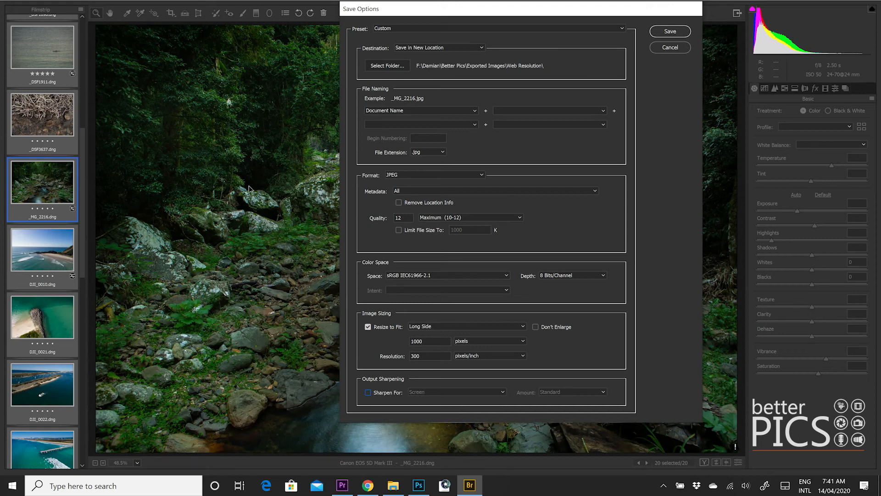
pyautogui.moveTo(239, 257)
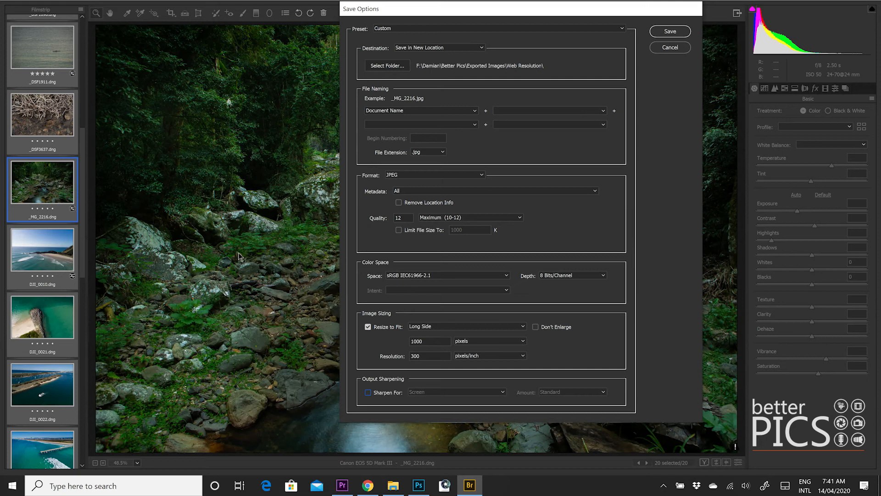
pyautogui.moveTo(402, 383)
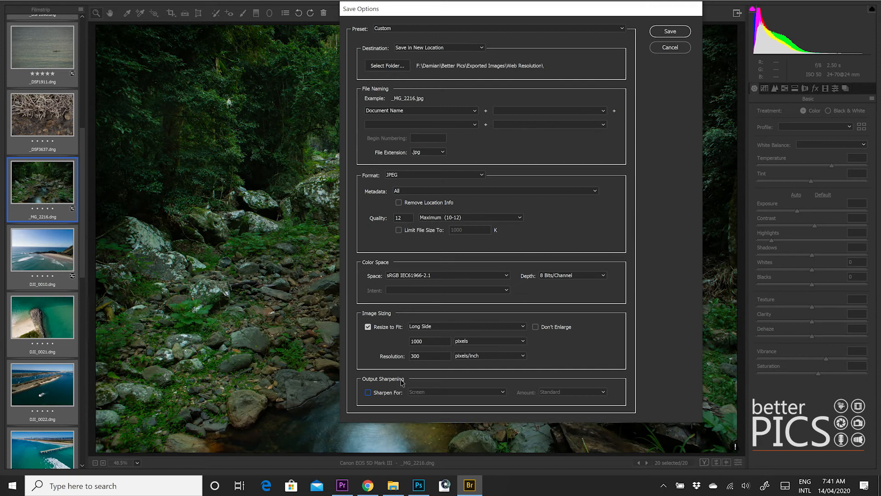
pyautogui.moveTo(270, 189)
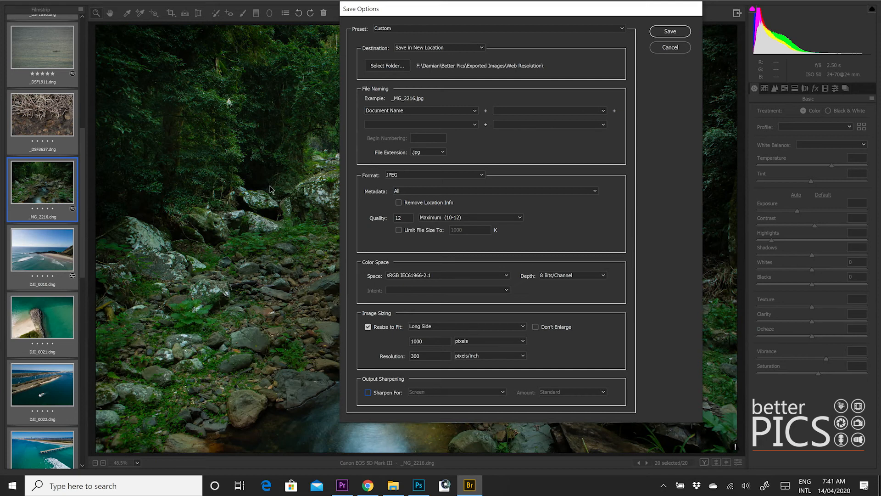
pyautogui.moveTo(263, 185)
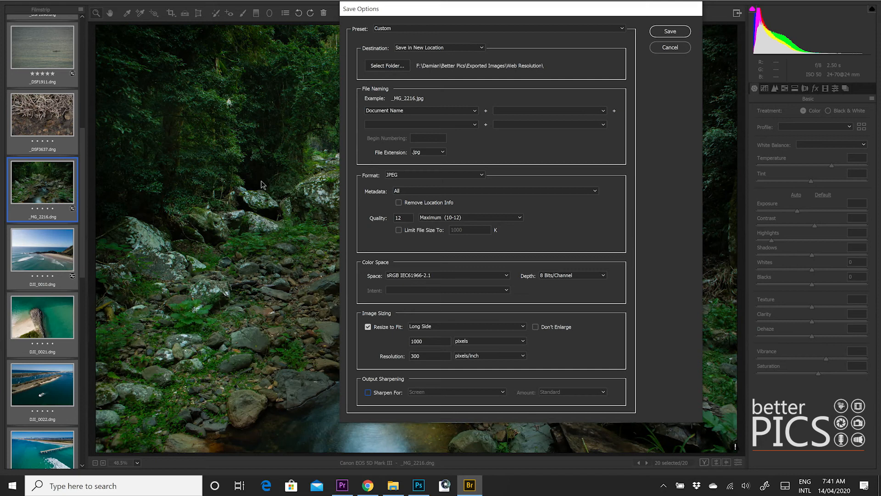
pyautogui.moveTo(188, 177)
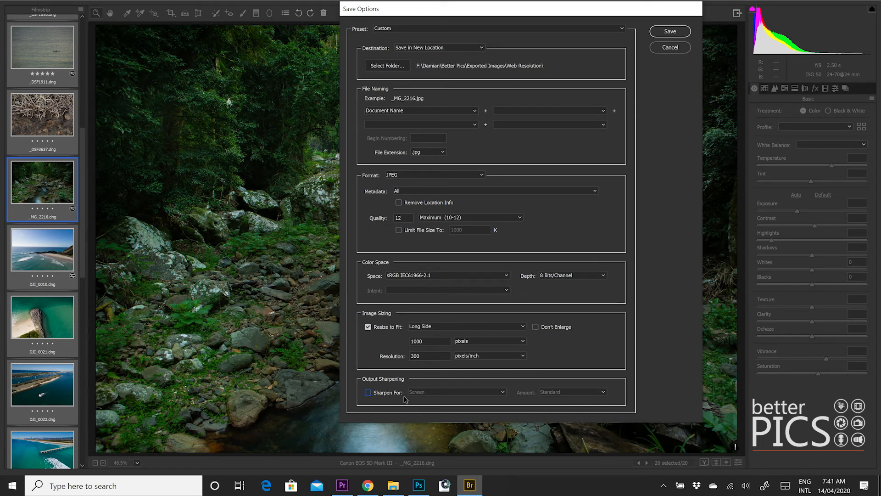
pyautogui.moveTo(454, 315)
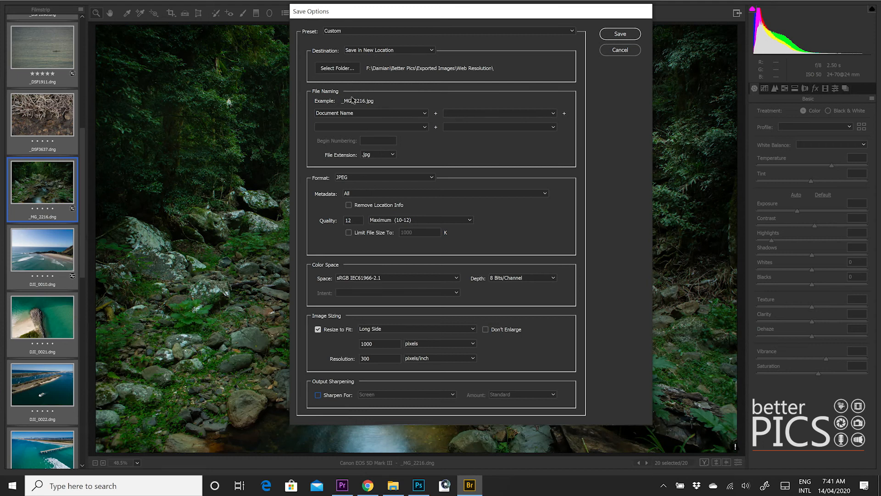
pyautogui.moveTo(612, 152)
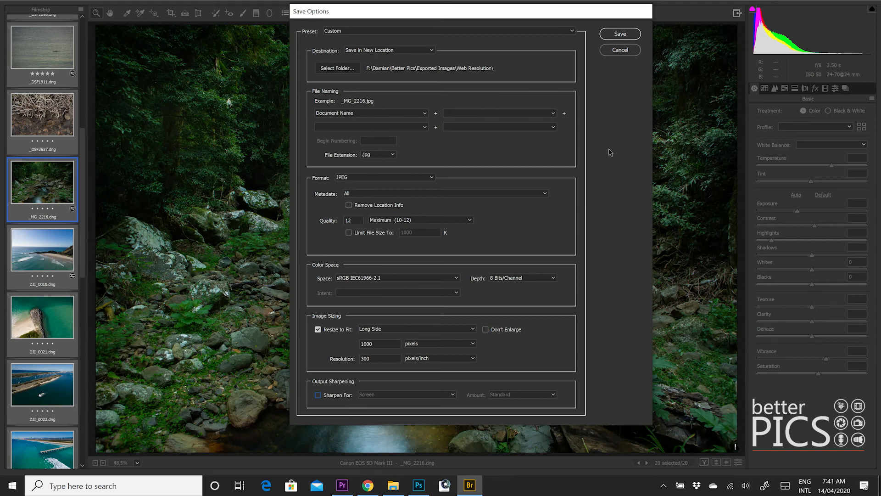
pyautogui.moveTo(598, 94)
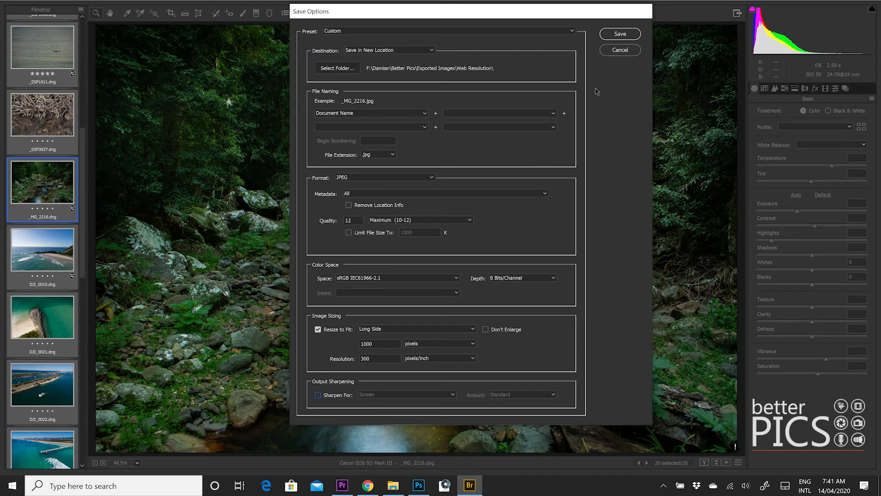
pyautogui.moveTo(375, 326)
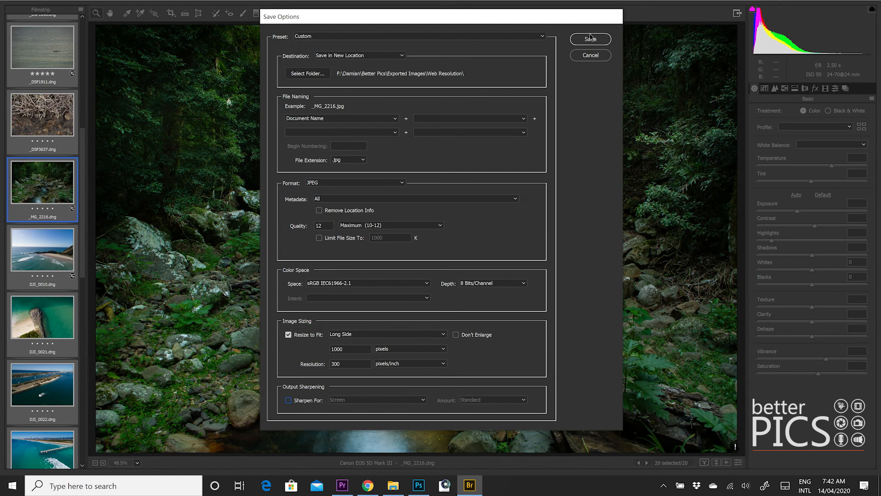
# - Save the 20 selected images as resized sRGB JPEGs and return to the editing view
pyautogui.click(591, 39)
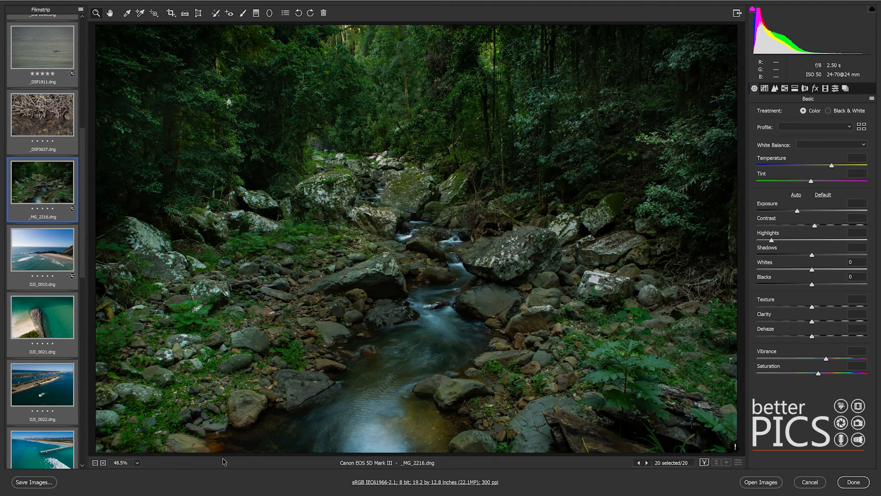
pyautogui.moveTo(412, 269)
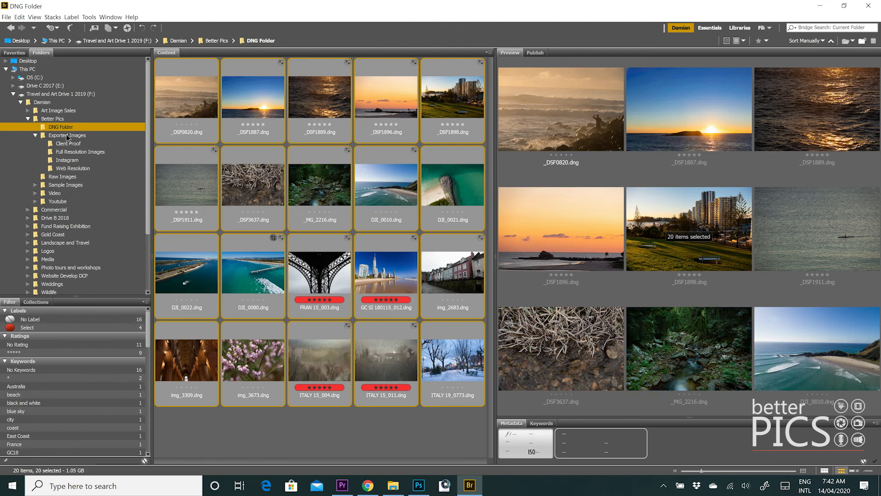
pyautogui.moveTo(66, 168)
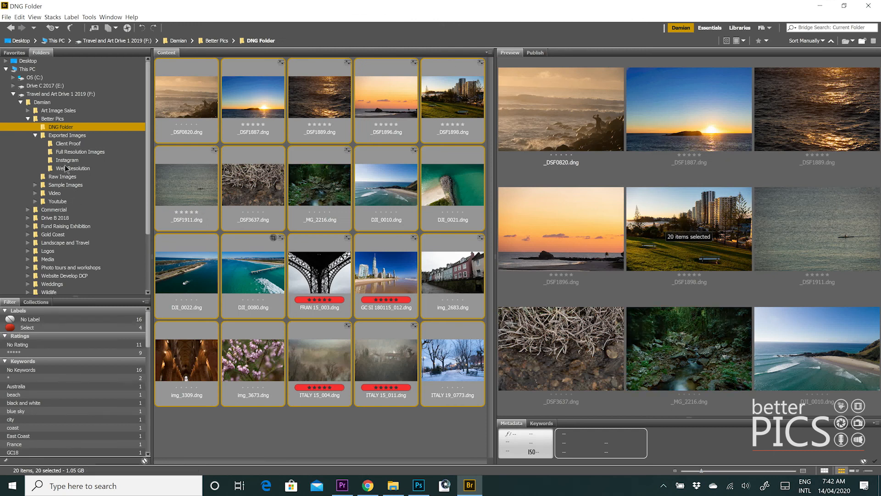
# - In Bridge's Web Resolution folder, inspect six exported JPEGs reading 1000 × 667 pixels in sRGB
pyautogui.click(73, 168)
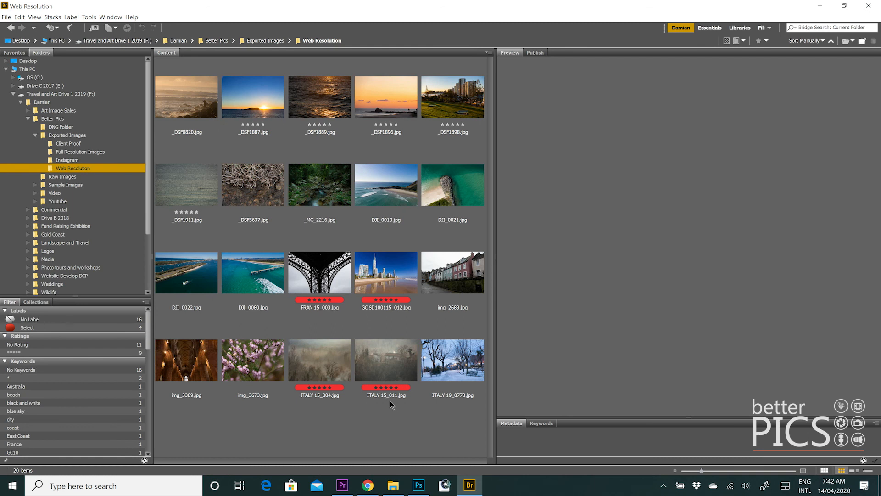
pyautogui.click(319, 97)
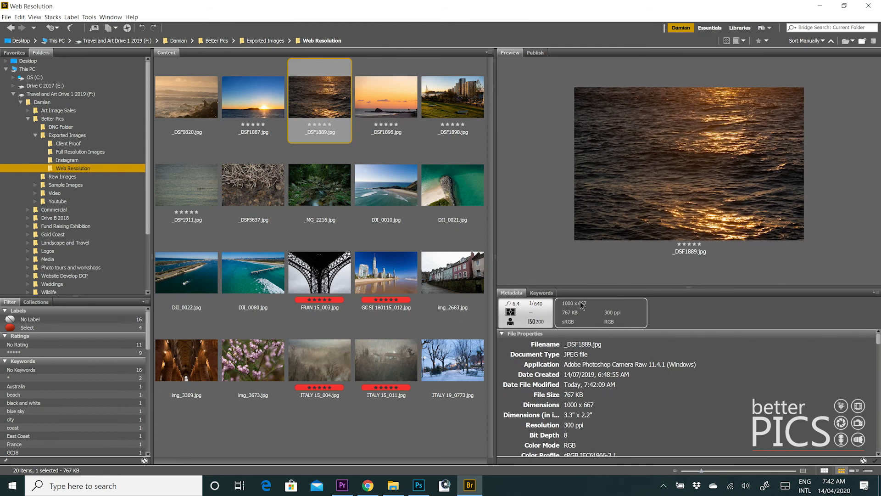
pyautogui.moveTo(582, 278)
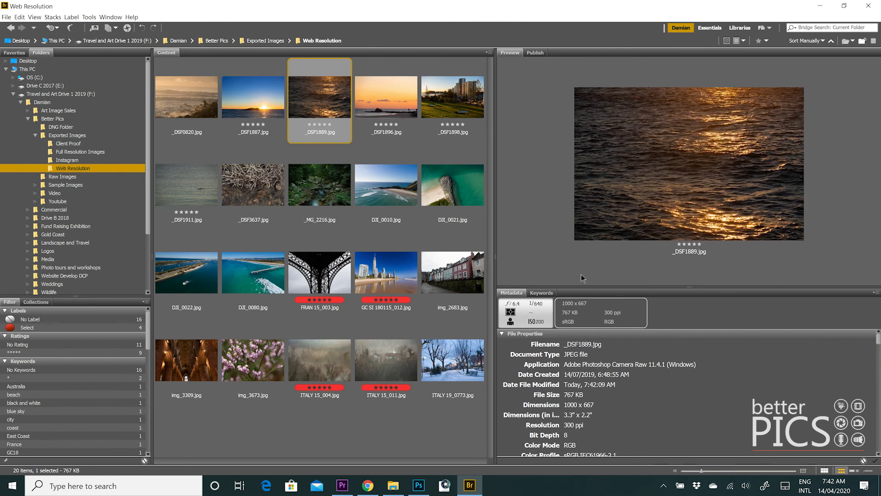
pyautogui.click(319, 185)
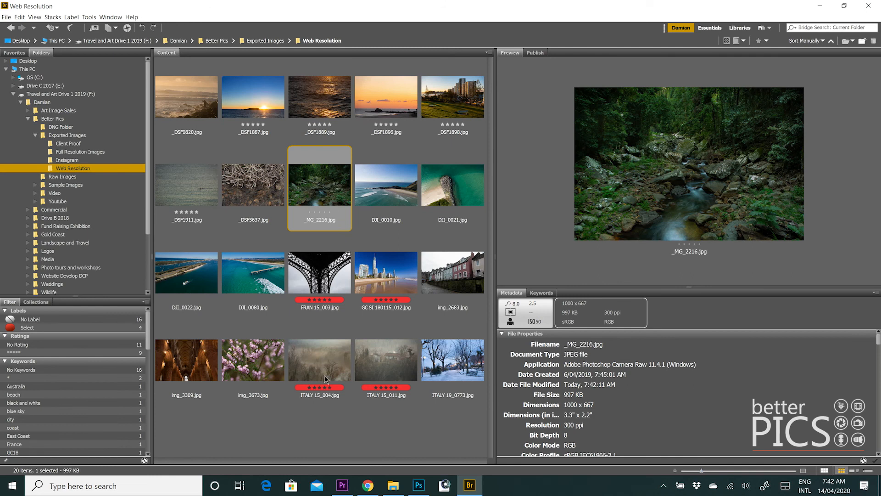
pyautogui.moveTo(416, 397)
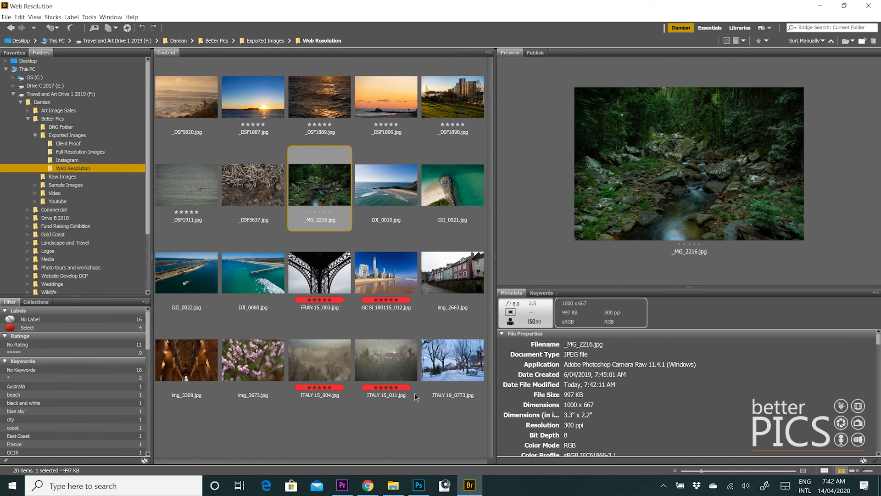
pyautogui.moveTo(423, 230)
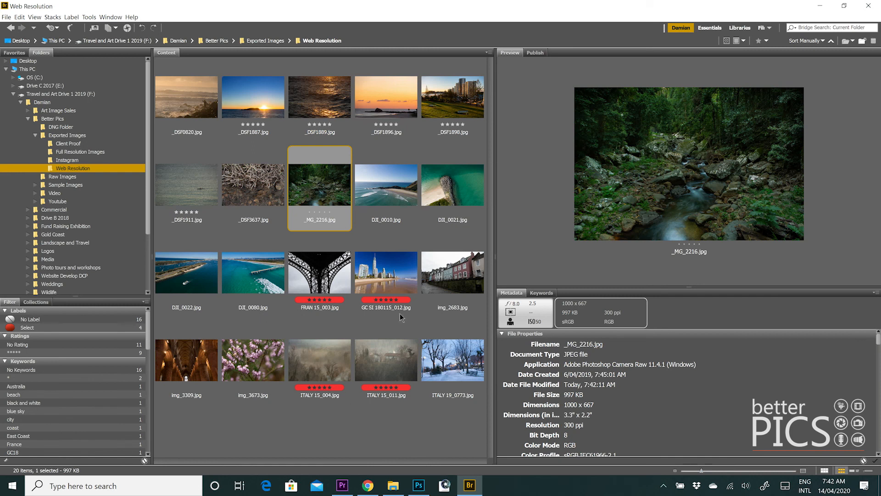
pyautogui.moveTo(358, 267)
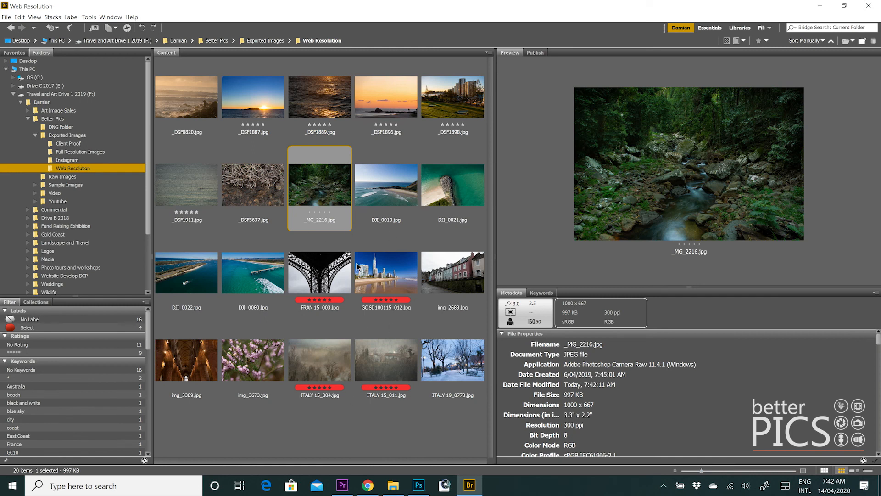
pyautogui.moveTo(382, 217)
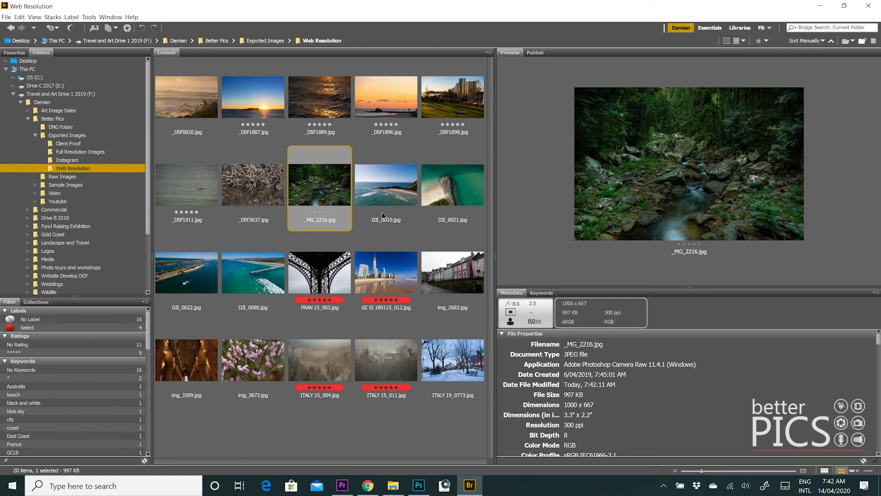
pyautogui.click(385, 185)
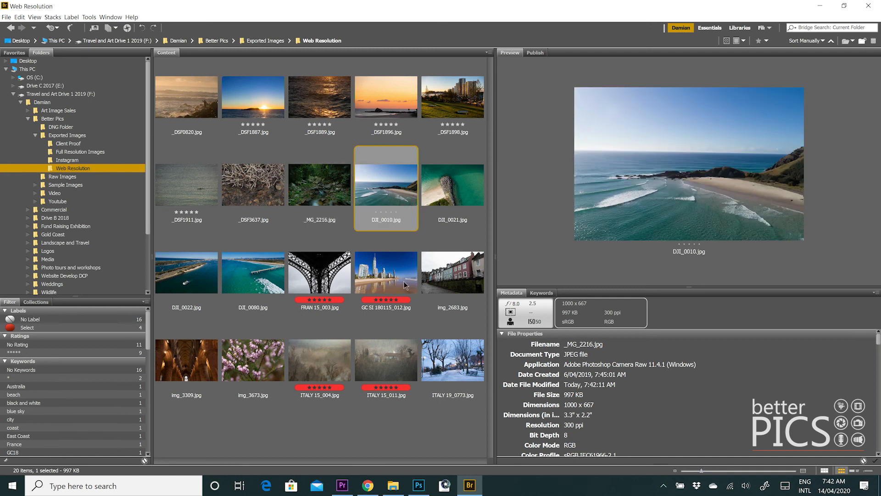
pyautogui.click(318, 360)
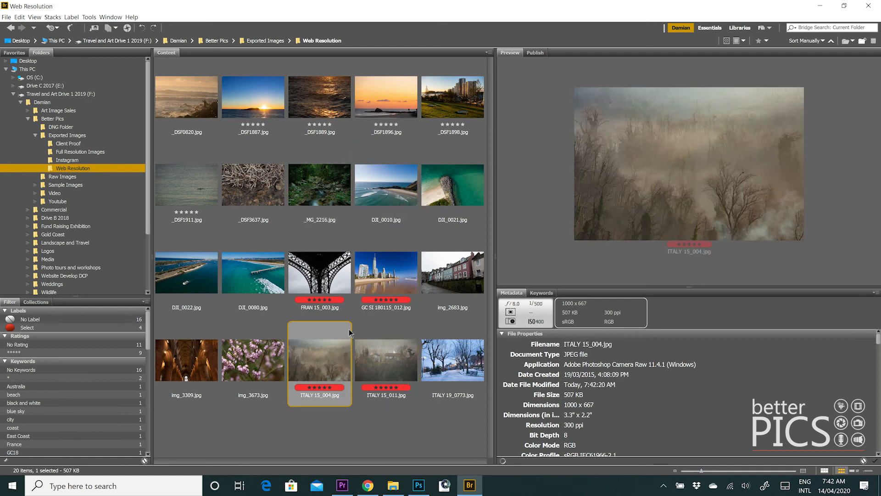
pyautogui.click(252, 185)
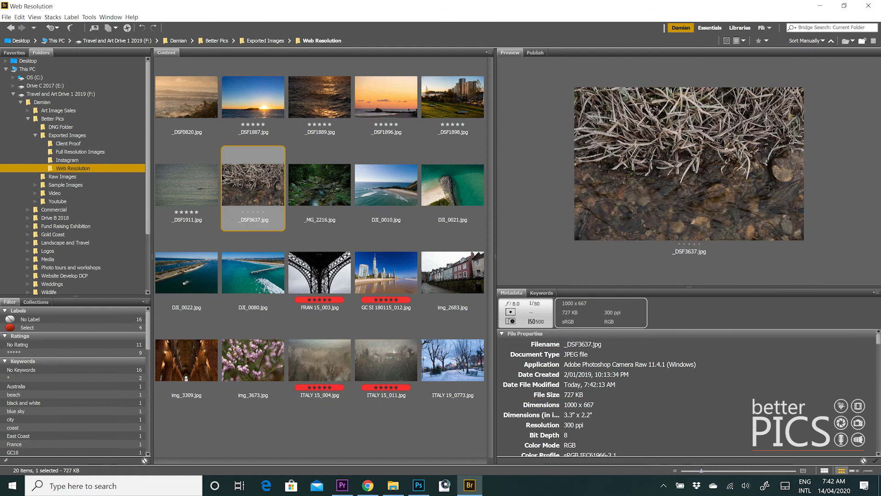
pyautogui.click(186, 96)
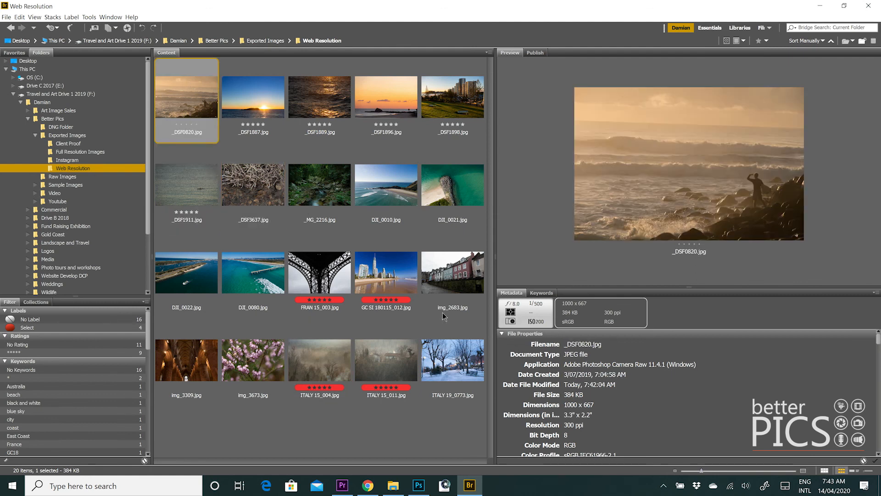
pyautogui.moveTo(350, 101)
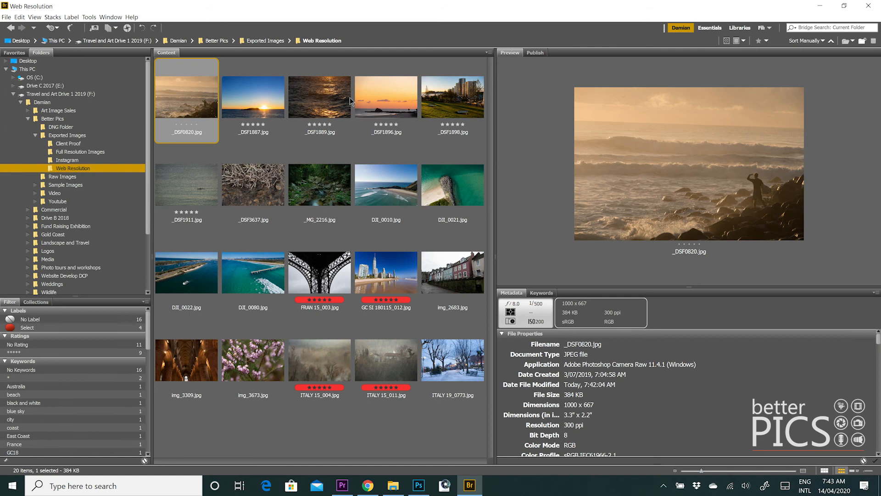
pyautogui.moveTo(354, 122)
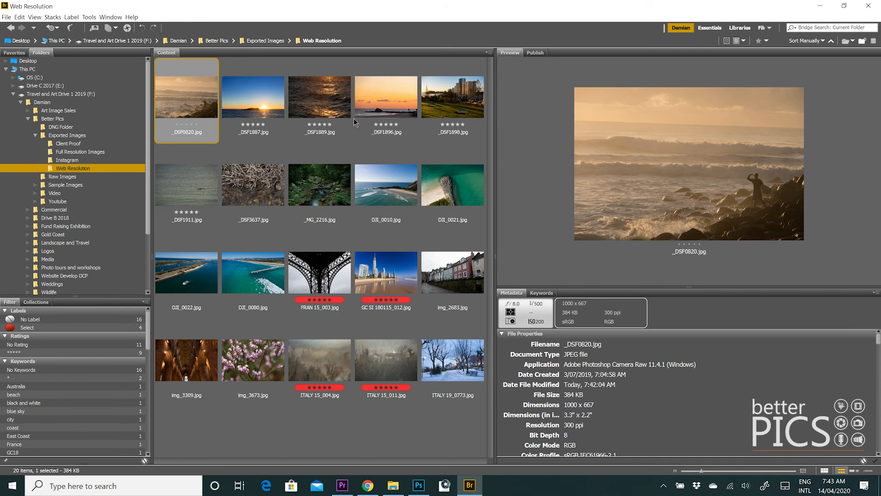